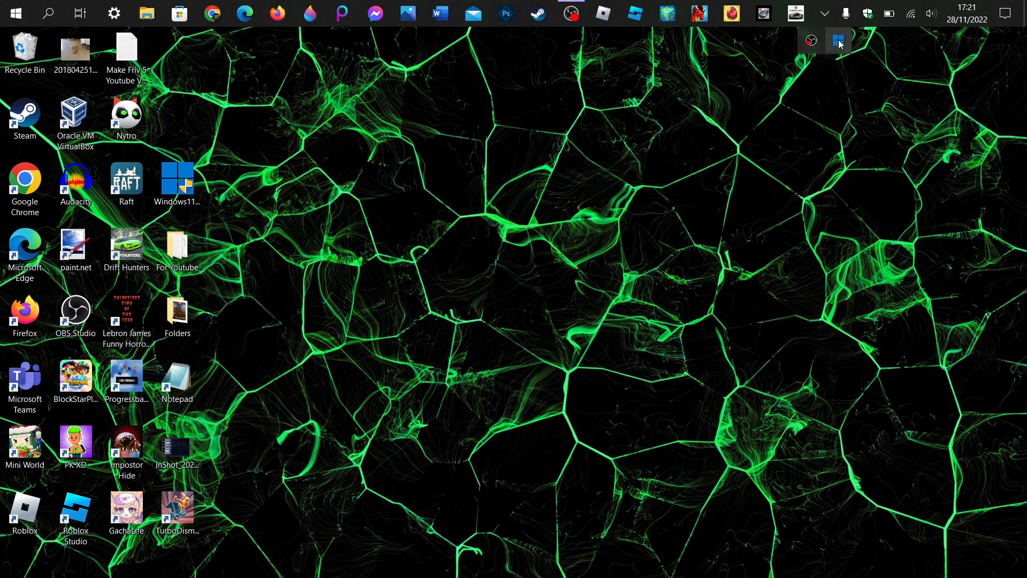
# Step: Bring up Settings on the Windows Update page showing the PC is up to date
pyautogui.click(837, 40)
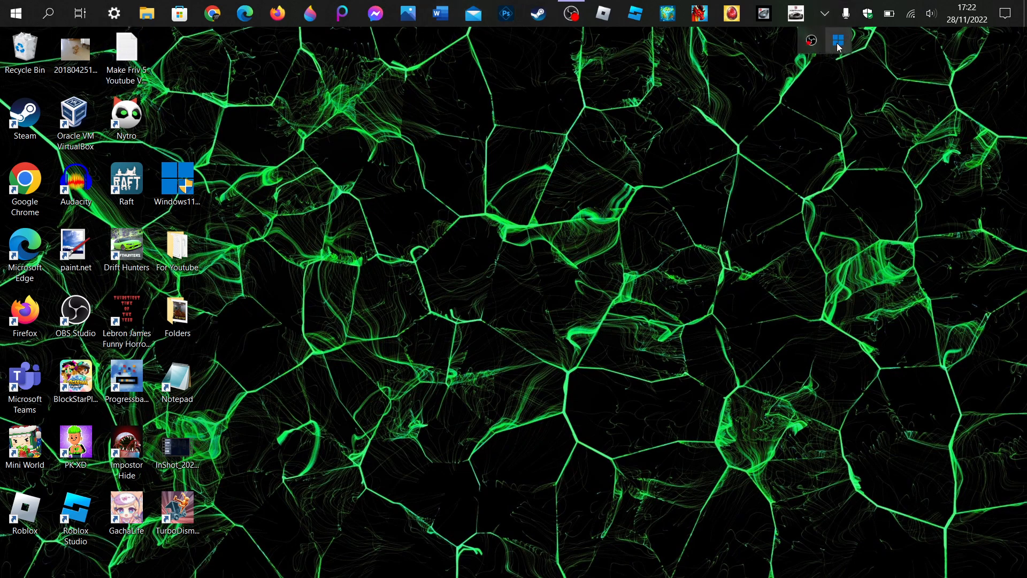
pyautogui.click(113, 13)
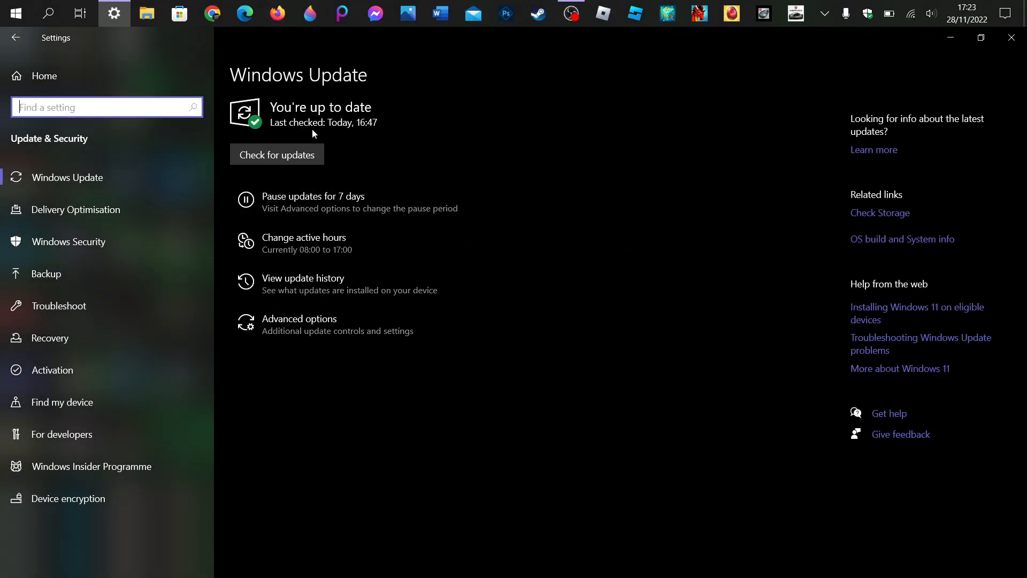
pyautogui.moveTo(558, 186)
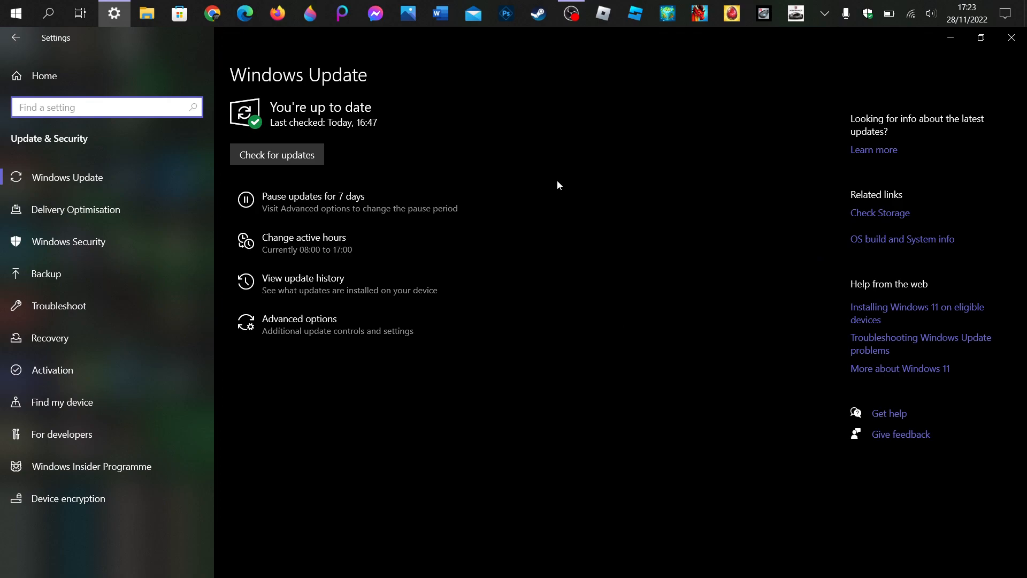
pyautogui.moveTo(16, 36)
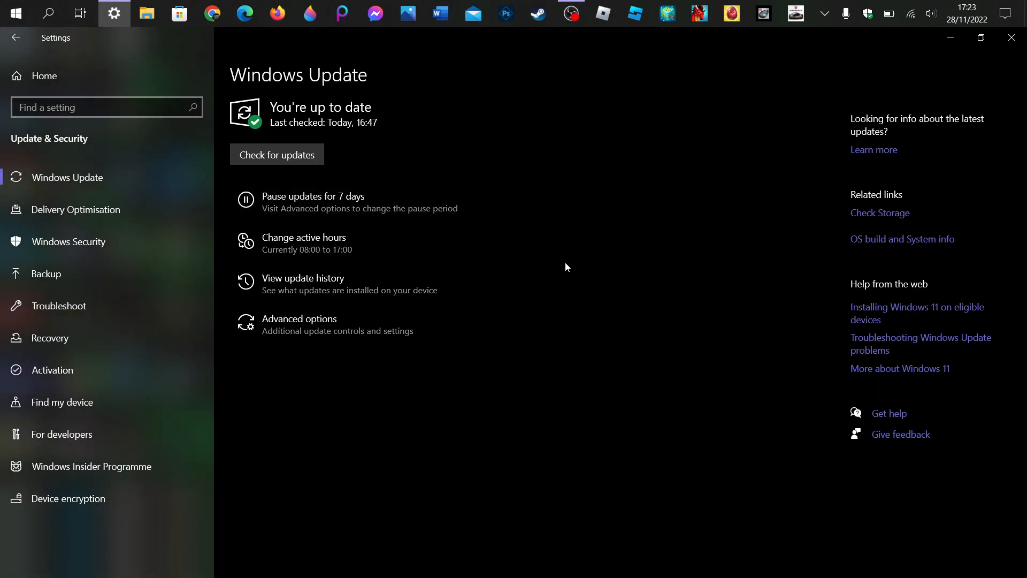
pyautogui.moveTo(279, 75)
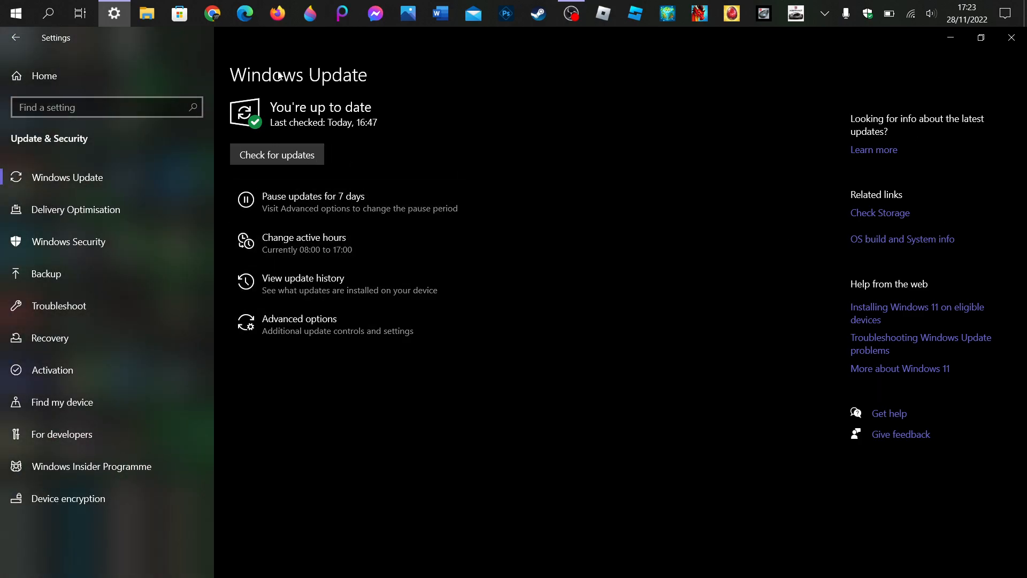
# Step: Look over the Settings home page and System > Display, then return to home
pyautogui.click(19, 39)
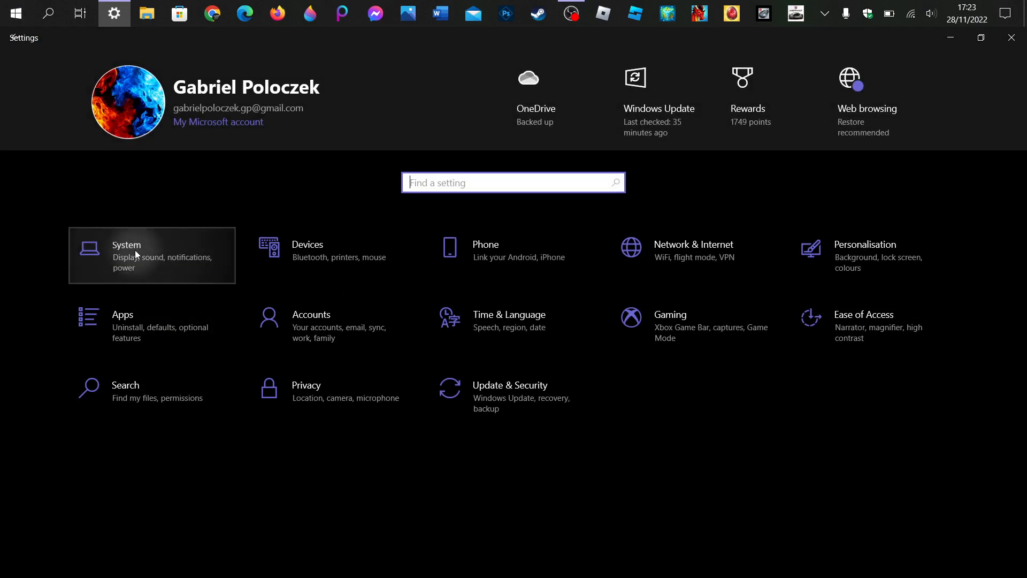
pyautogui.click(136, 255)
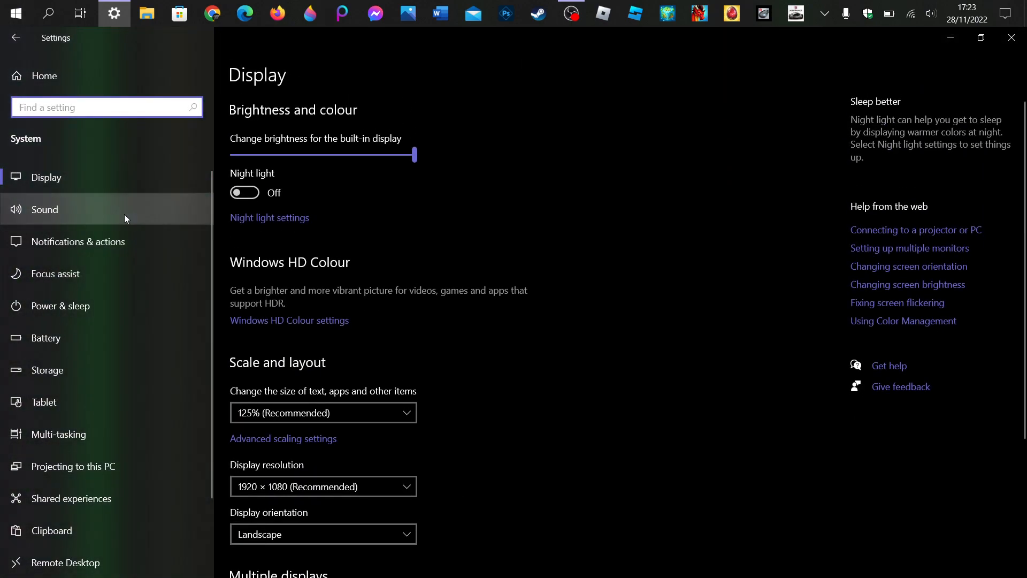
pyautogui.click(18, 36)
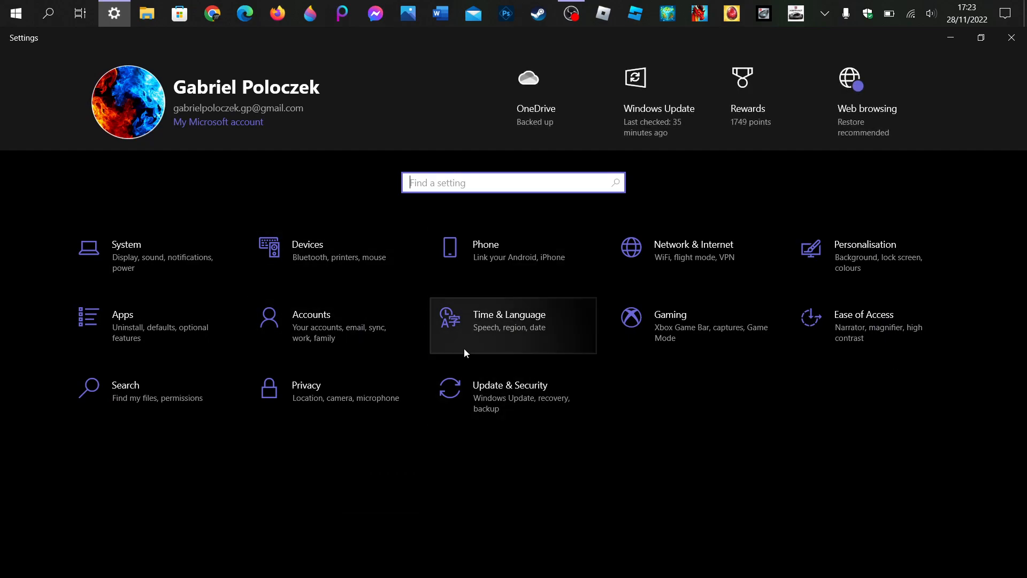
pyautogui.moveTo(714, 156)
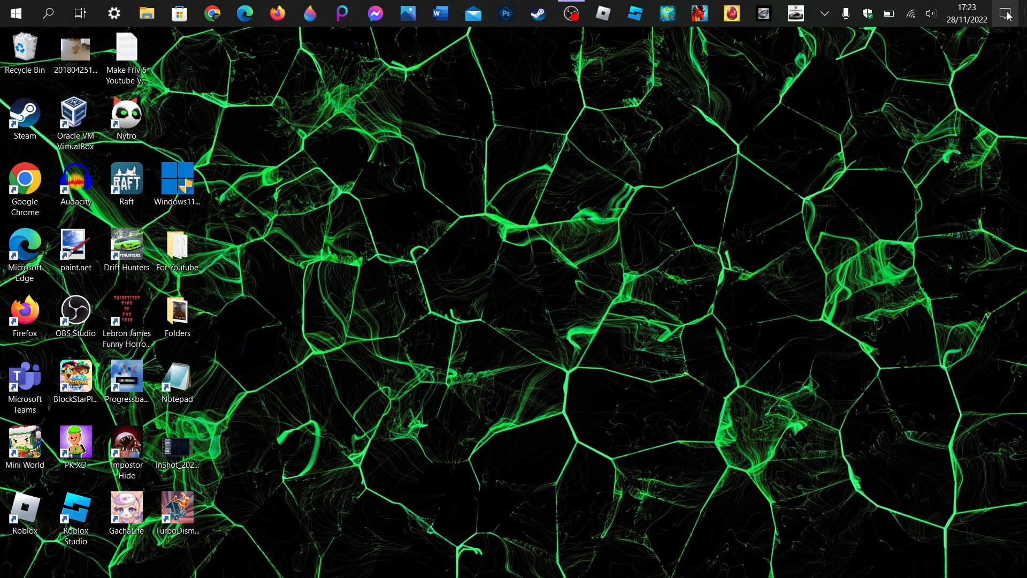
# Step: Check the calendar and speaker volume, then bring up the classic Sound dialog's Sounds tab
pyautogui.click(966, 15)
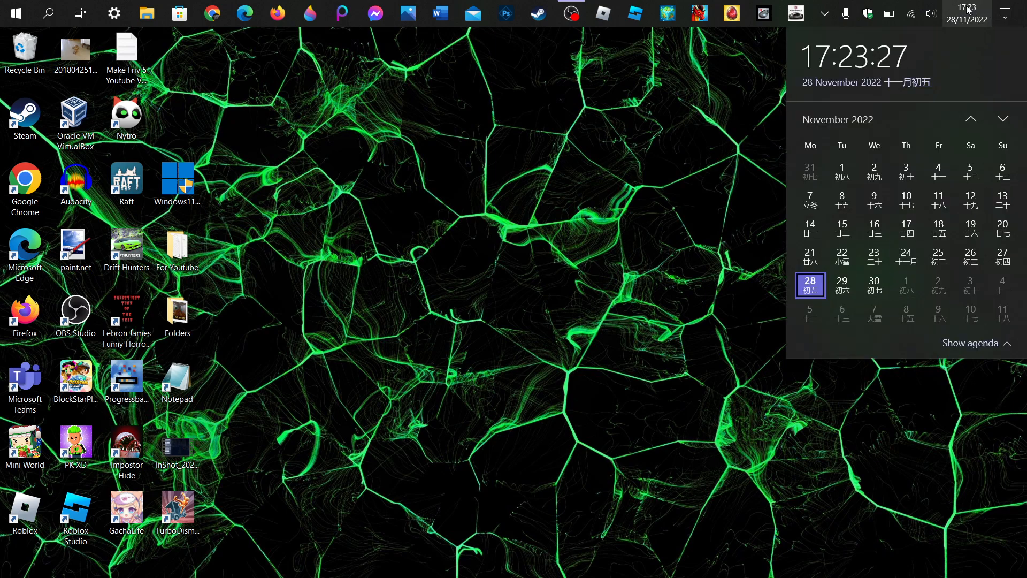
pyautogui.click(931, 13)
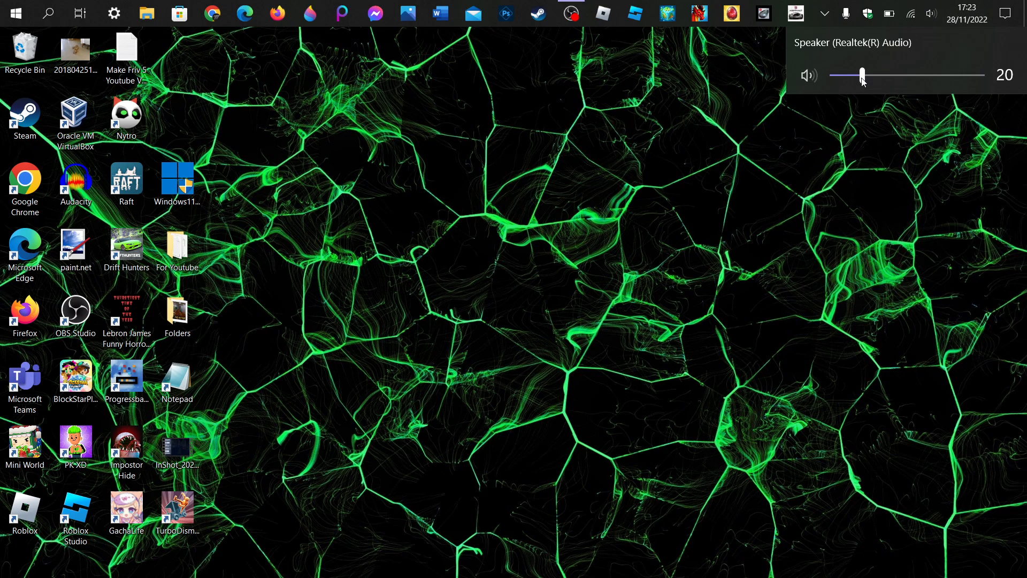
pyautogui.rightClick(933, 14)
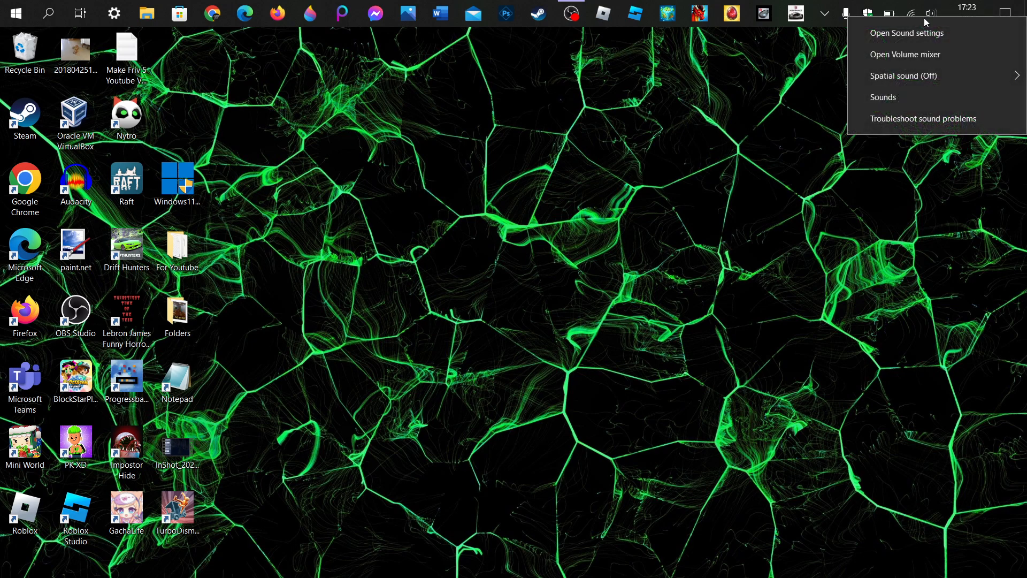
pyautogui.click(884, 96)
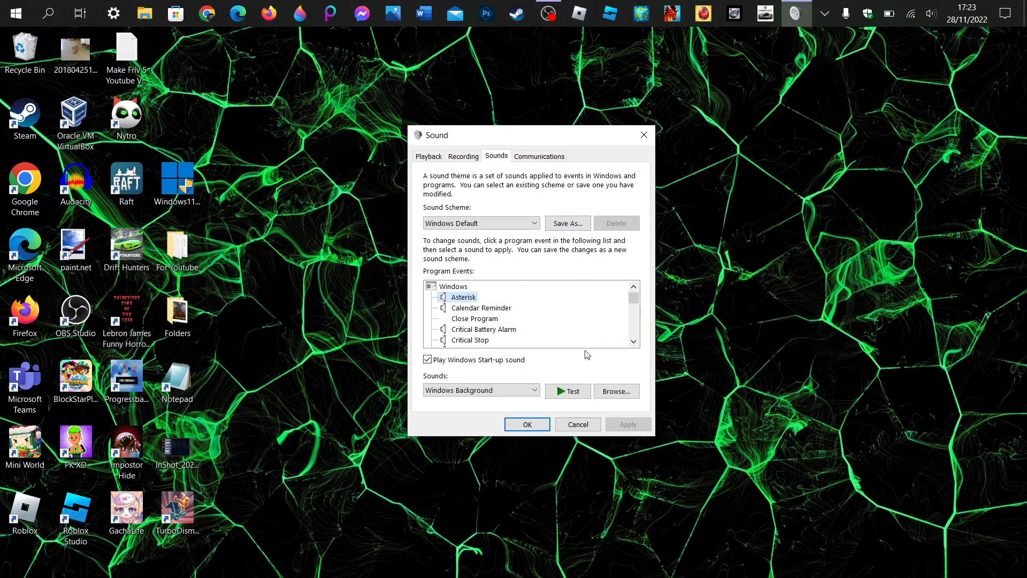
# Step: Preview the Asterisk, Calendar Reminder, Desktop Mail, Device Connect and Device Disconnect sounds
pyautogui.click(567, 391)
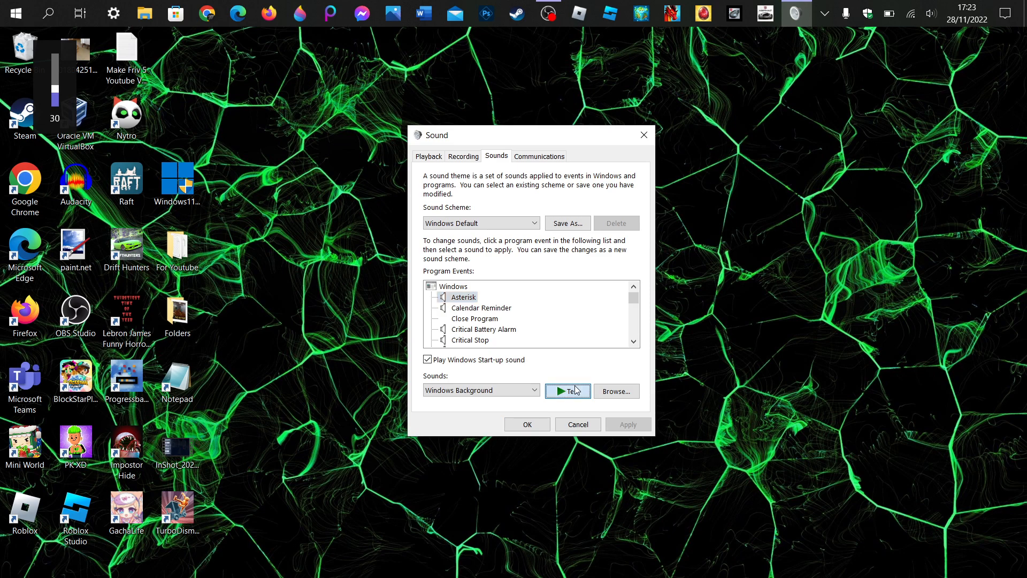
pyautogui.click(480, 309)
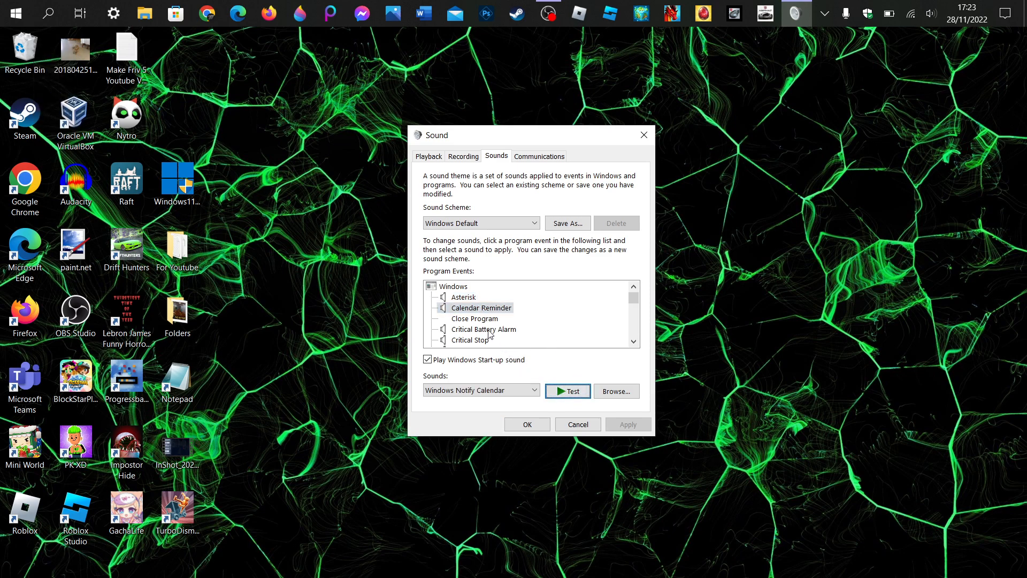
pyautogui.click(484, 330)
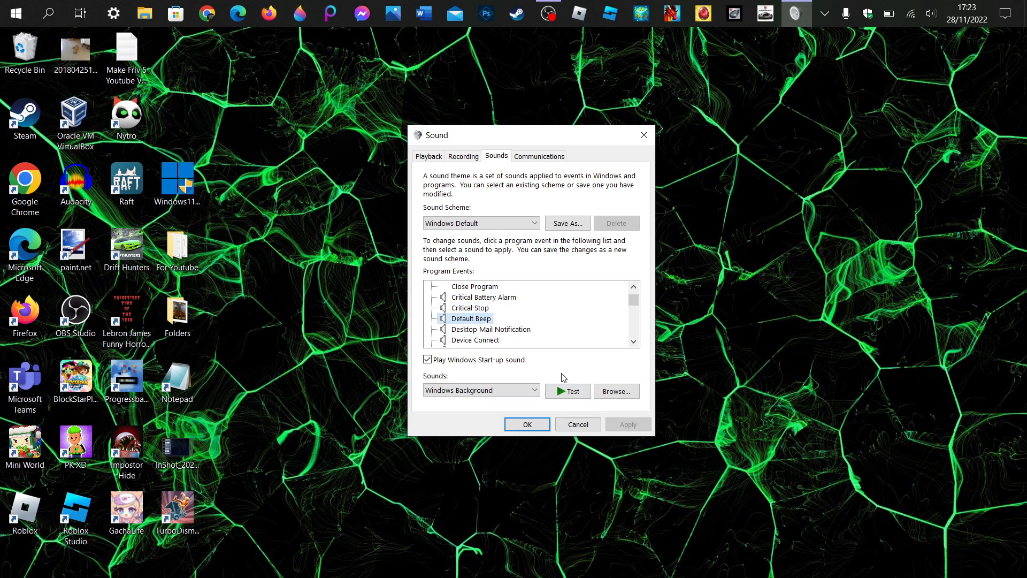
pyautogui.click(490, 330)
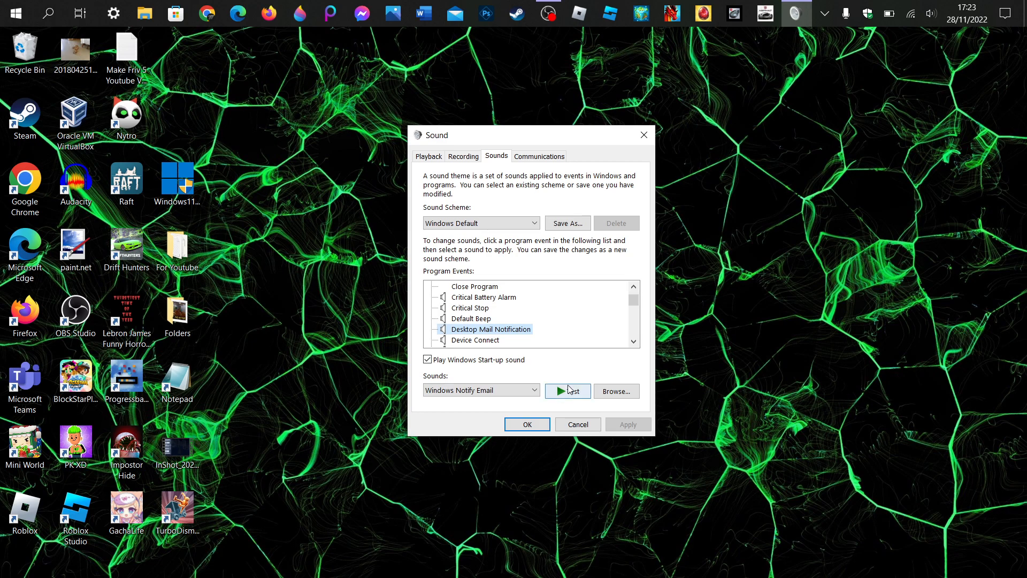
pyautogui.click(475, 308)
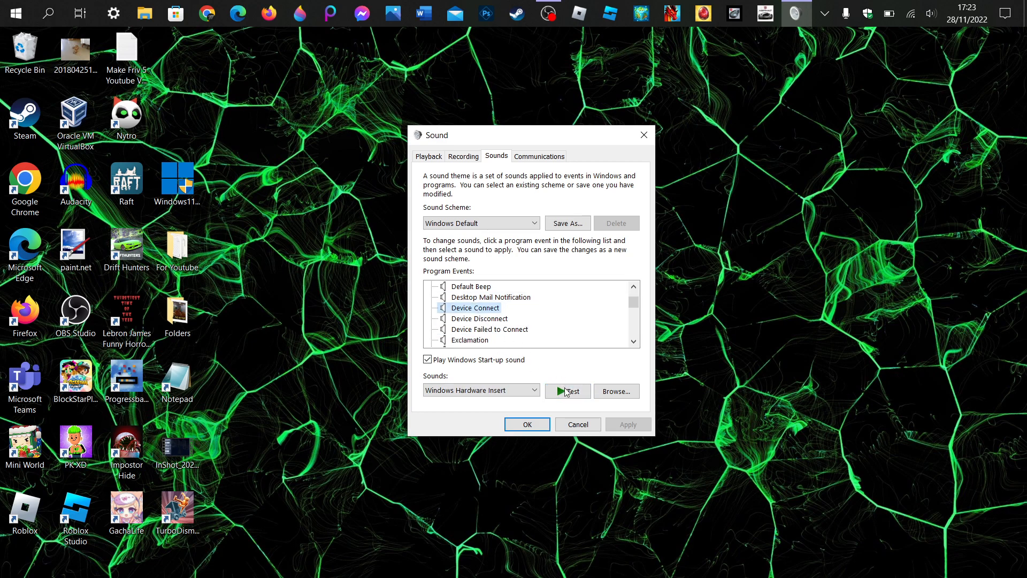
pyautogui.click(480, 319)
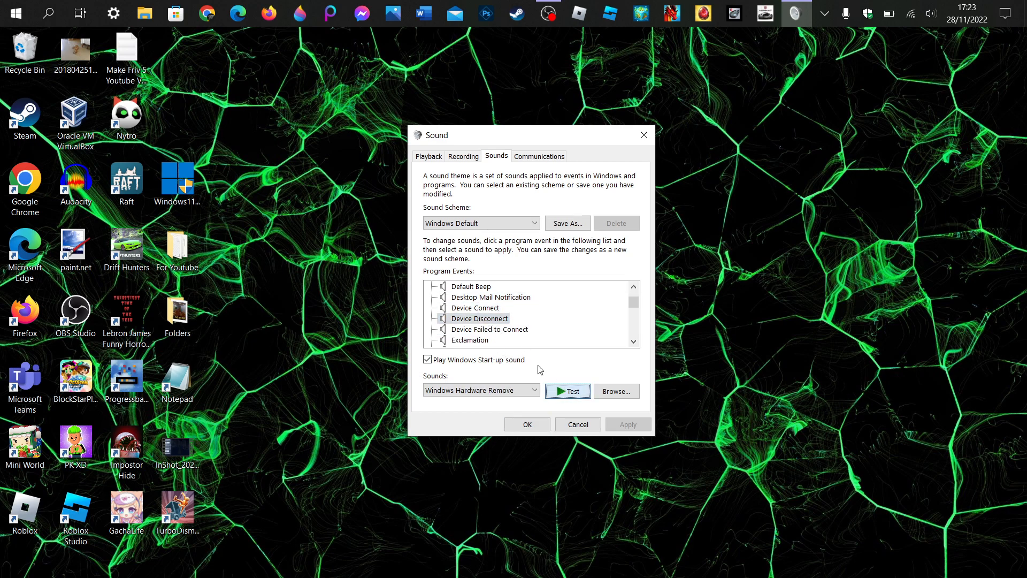
pyautogui.click(490, 330)
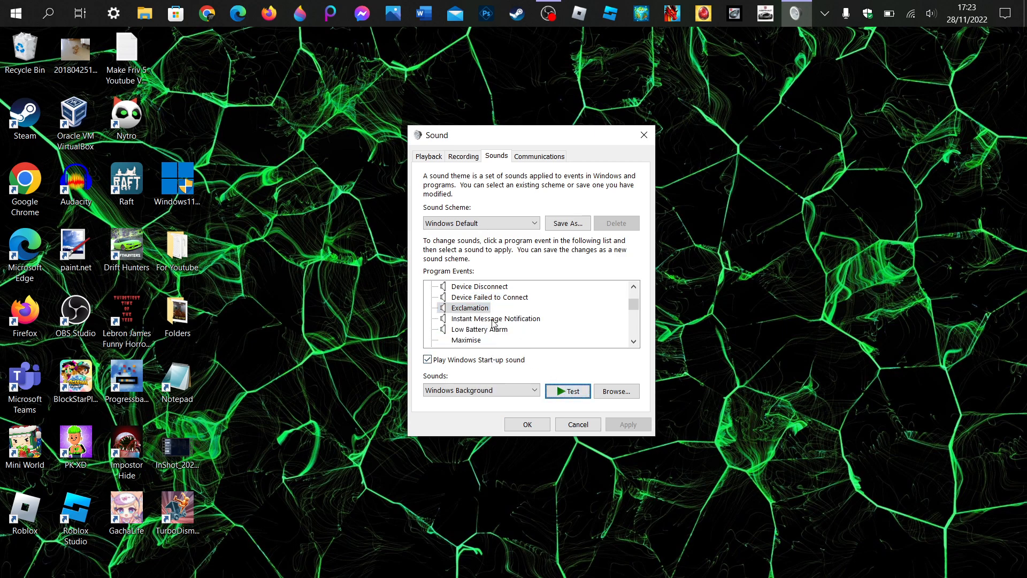
# Step: Preview the Instant Message, Message Nudge, New Text Message, NFP Completion and NFP Connection sounds
pyautogui.click(496, 319)
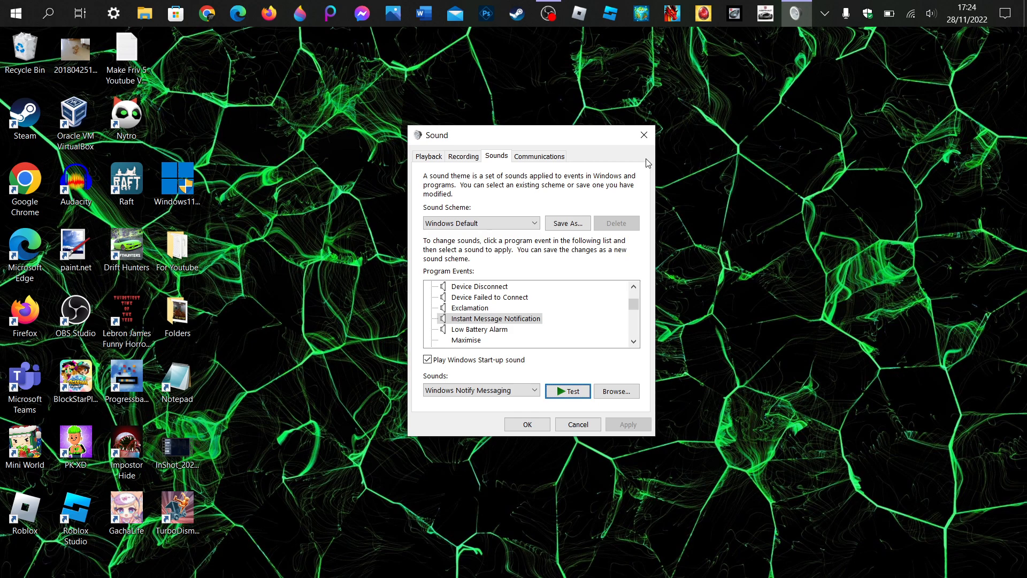
pyautogui.click(480, 329)
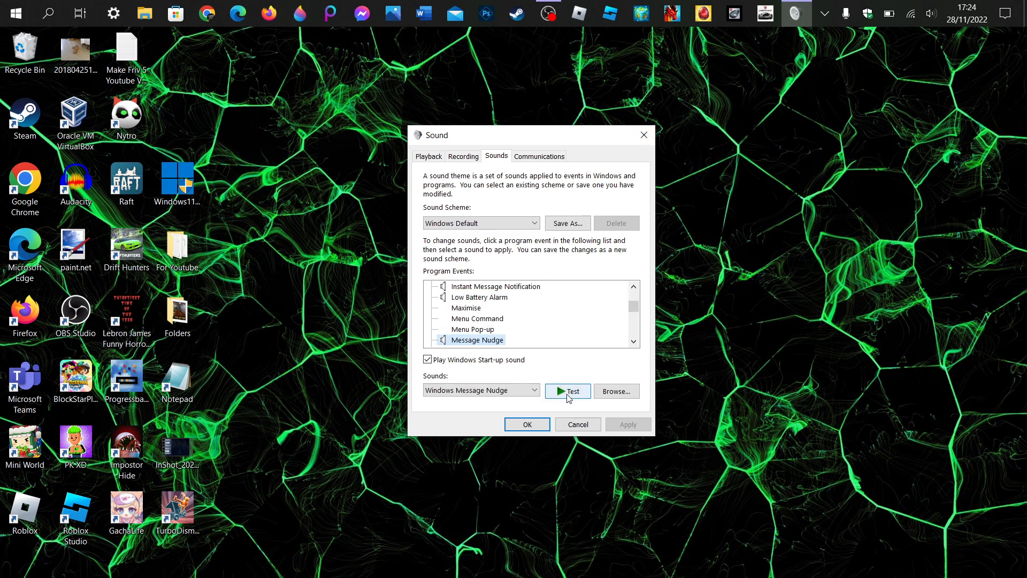
pyautogui.click(480, 329)
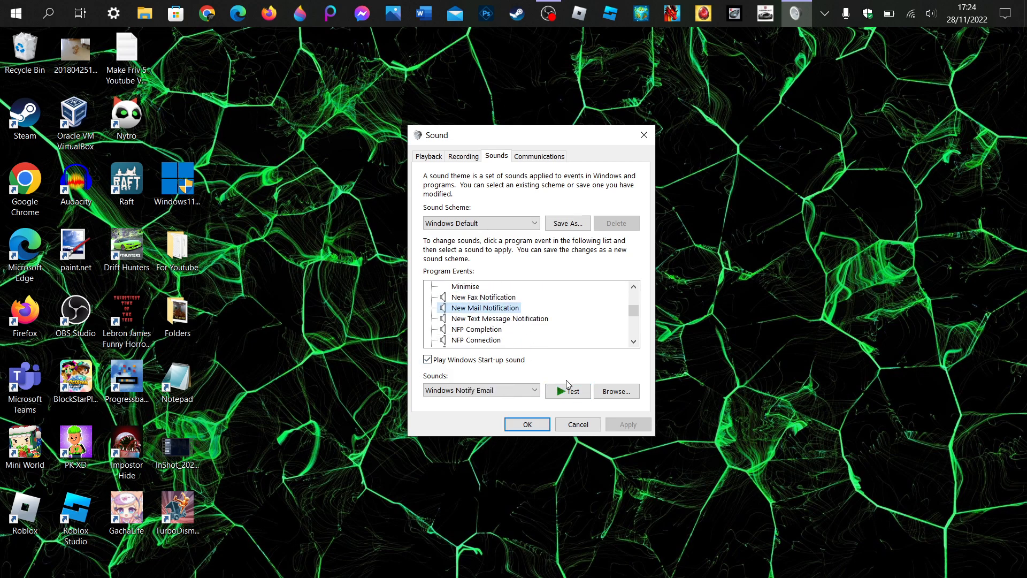
pyautogui.click(499, 319)
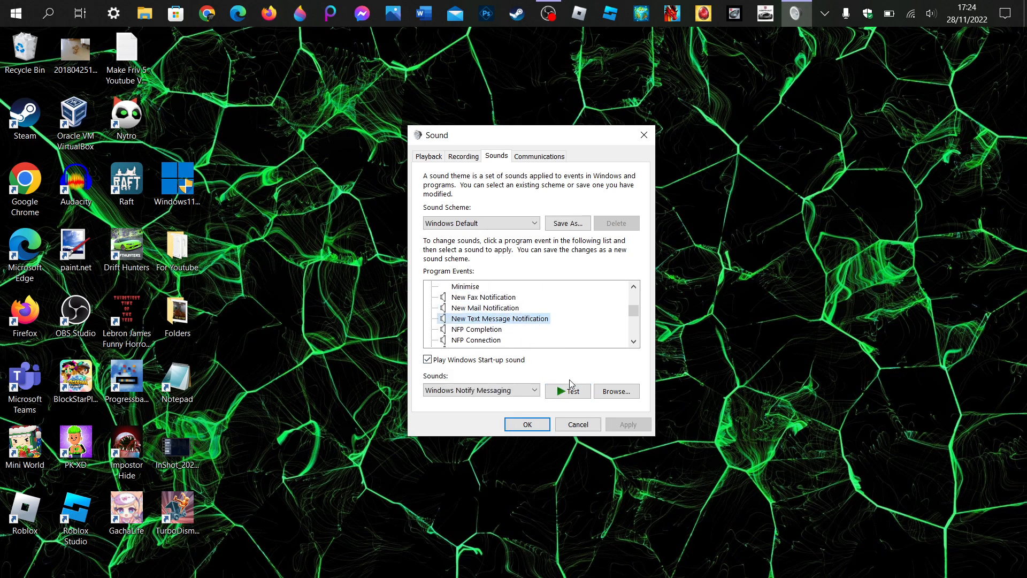
pyautogui.click(476, 329)
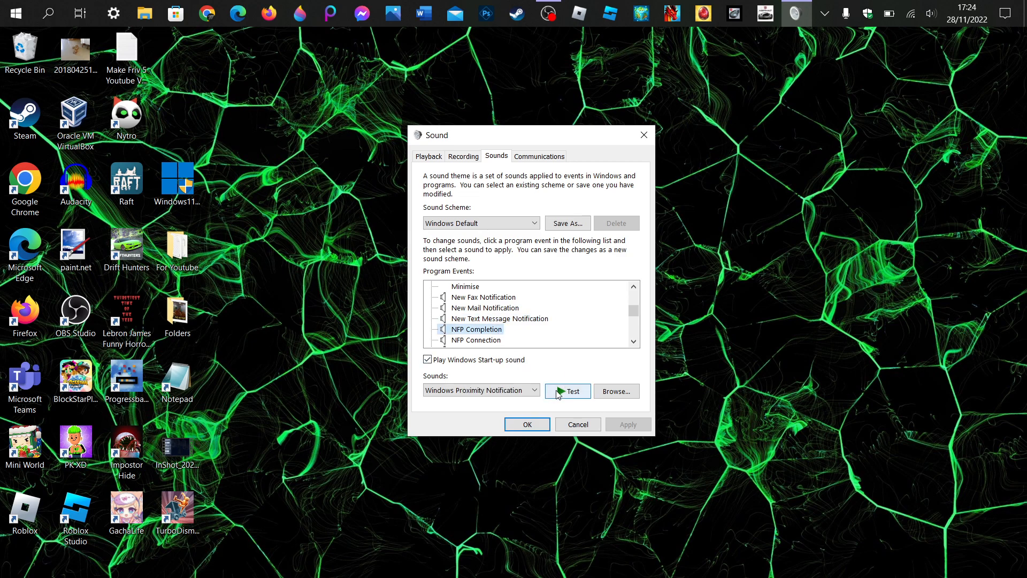
pyautogui.click(475, 340)
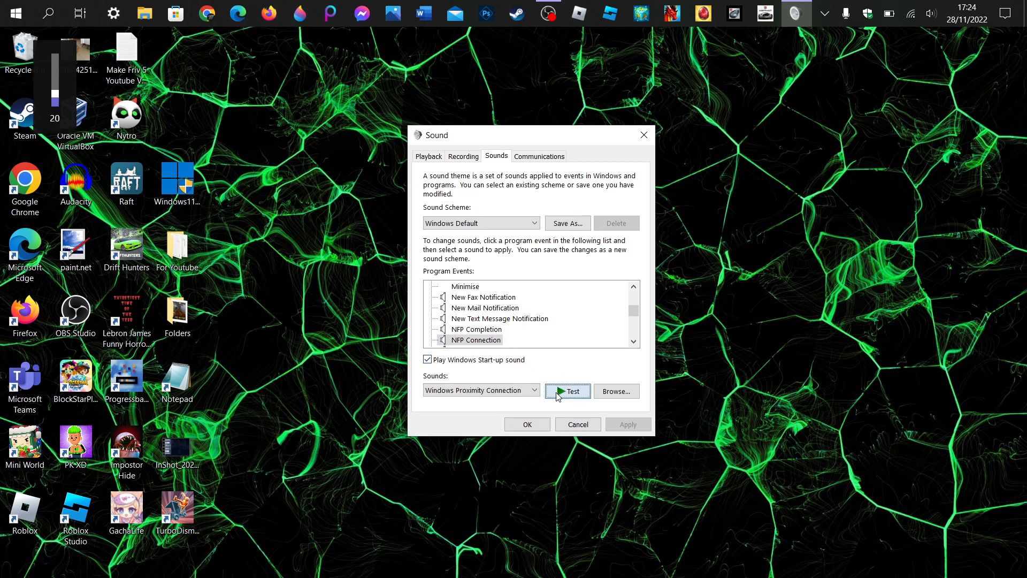
# Step: Preview the System Notification, Disambiguation Numbers and Misrecognition speech recognition sounds
pyautogui.scroll(-3)
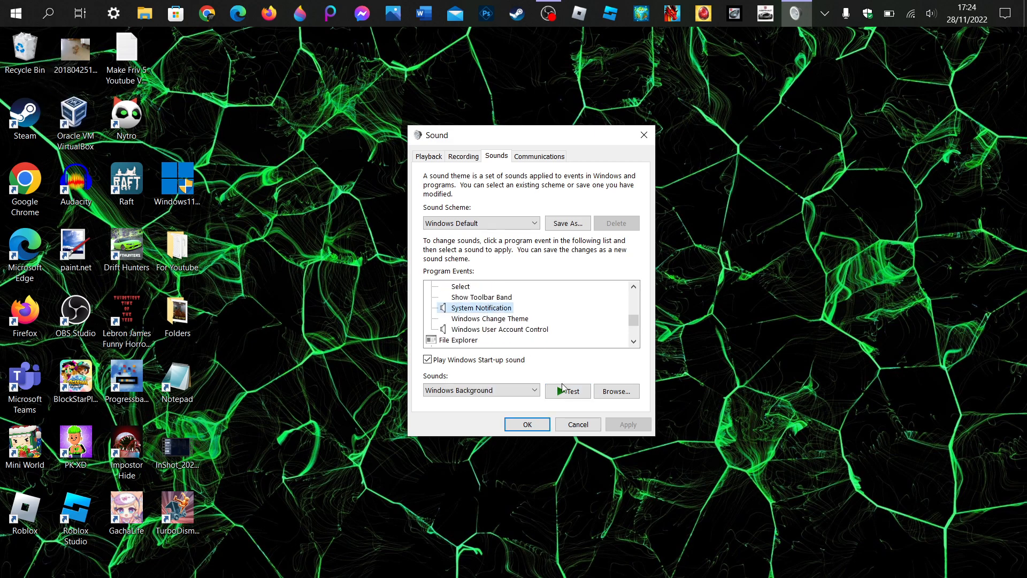
pyautogui.click(499, 330)
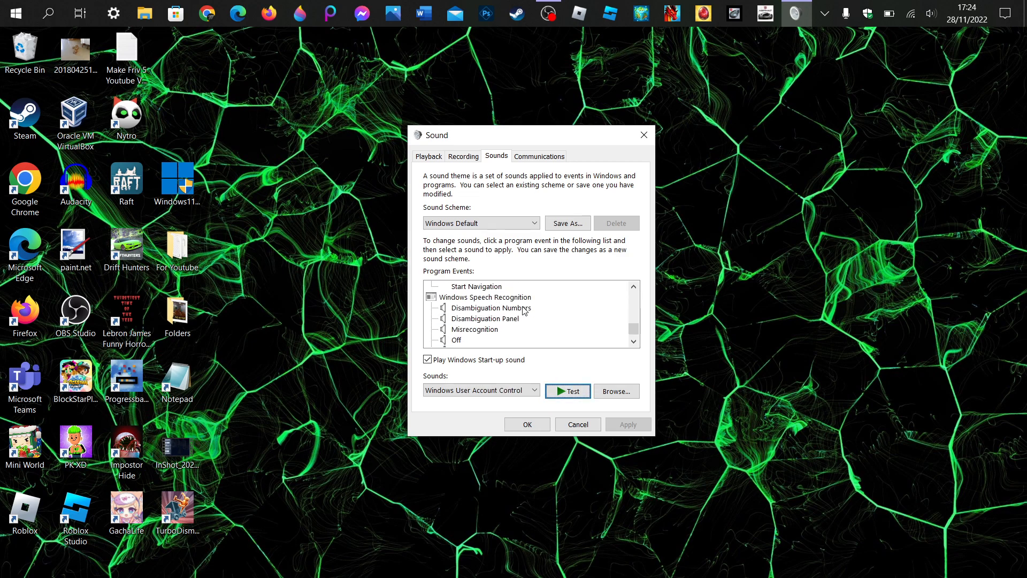
pyautogui.click(490, 308)
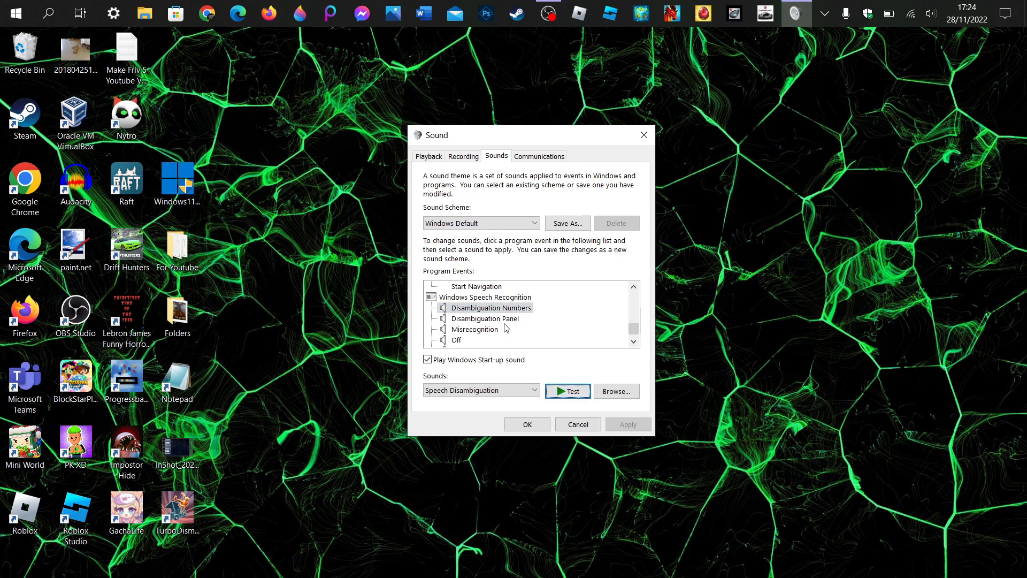
pyautogui.click(475, 329)
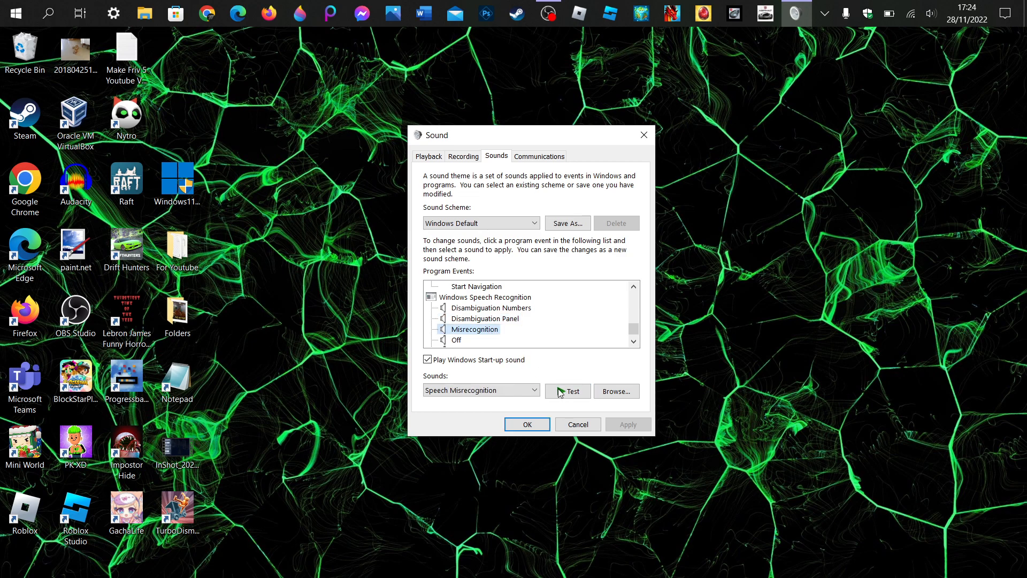
pyautogui.click(567, 392)
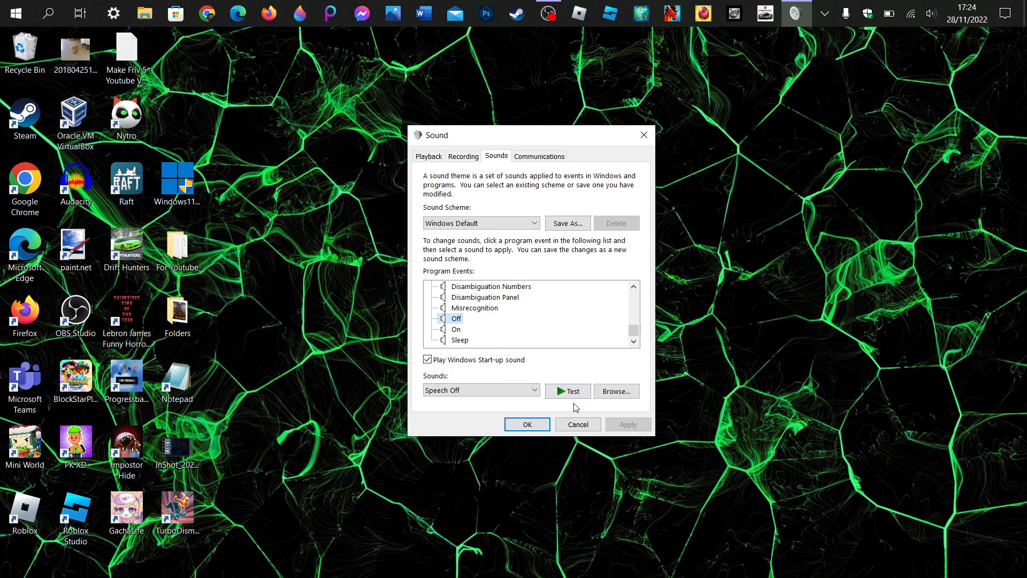
# Step: Preview the On and Sleep sounds, cancel the Sound dialog, and bring up Settings home
pyautogui.click(456, 330)
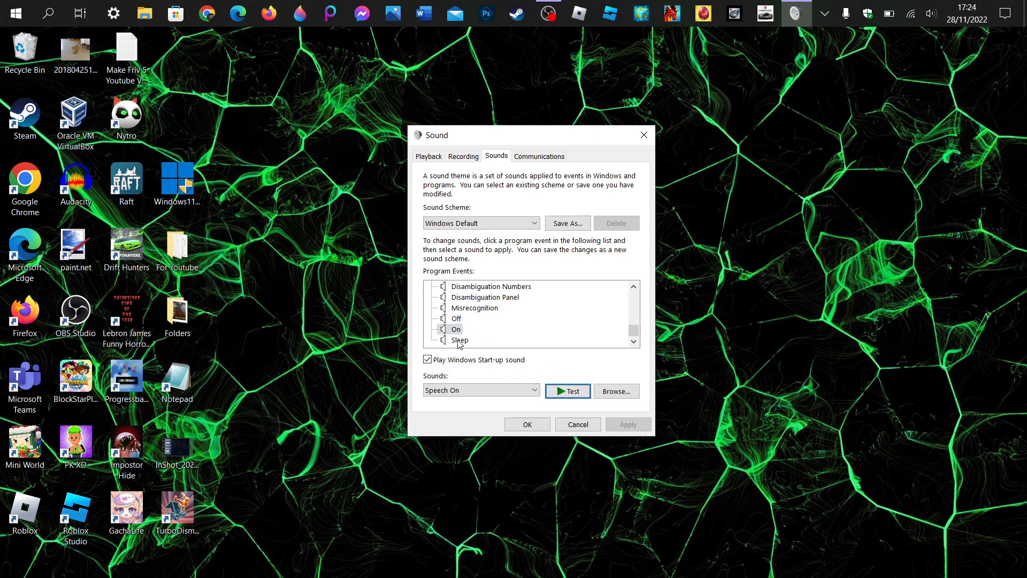
pyautogui.click(461, 340)
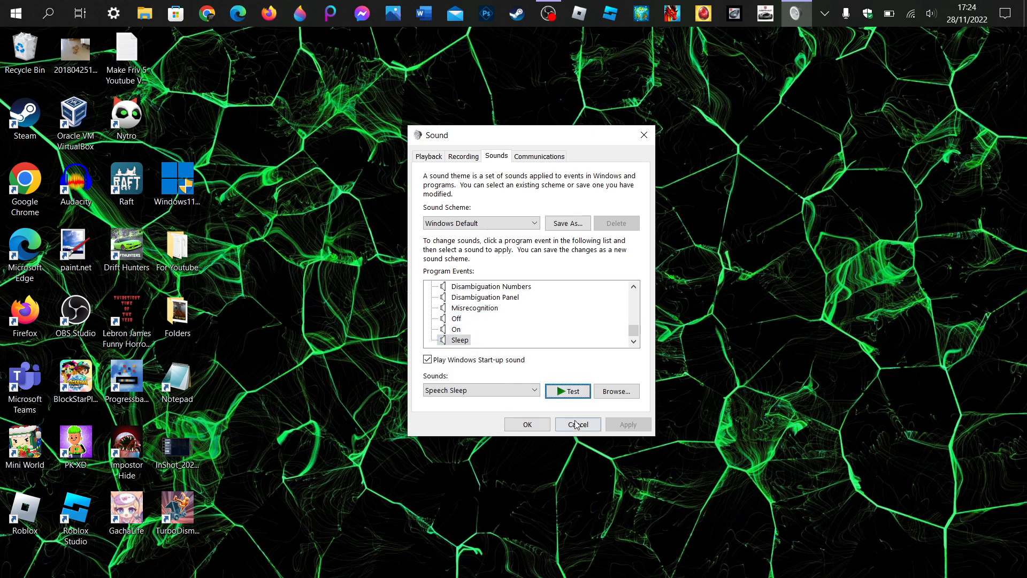
pyautogui.click(578, 424)
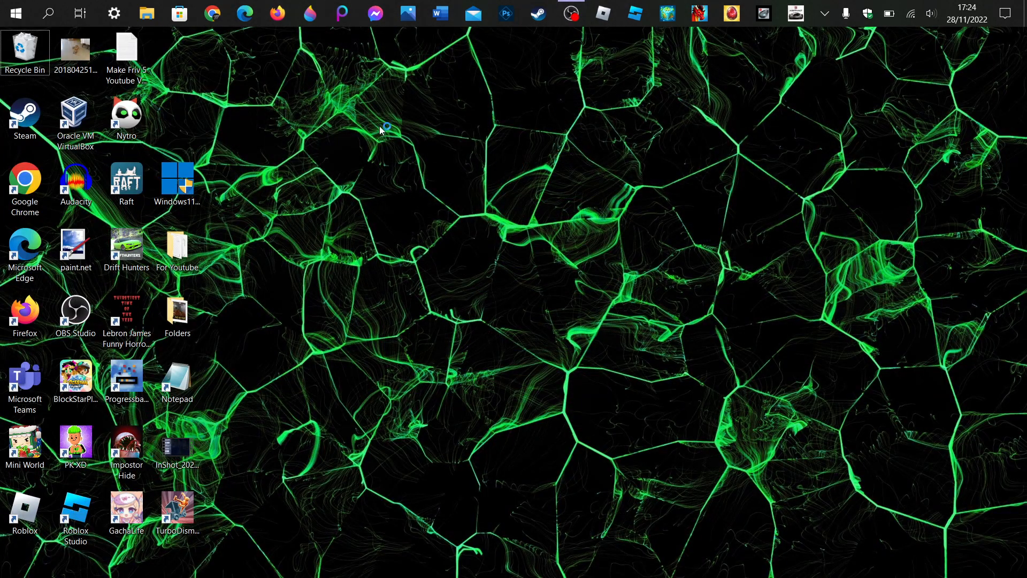
pyautogui.click(113, 14)
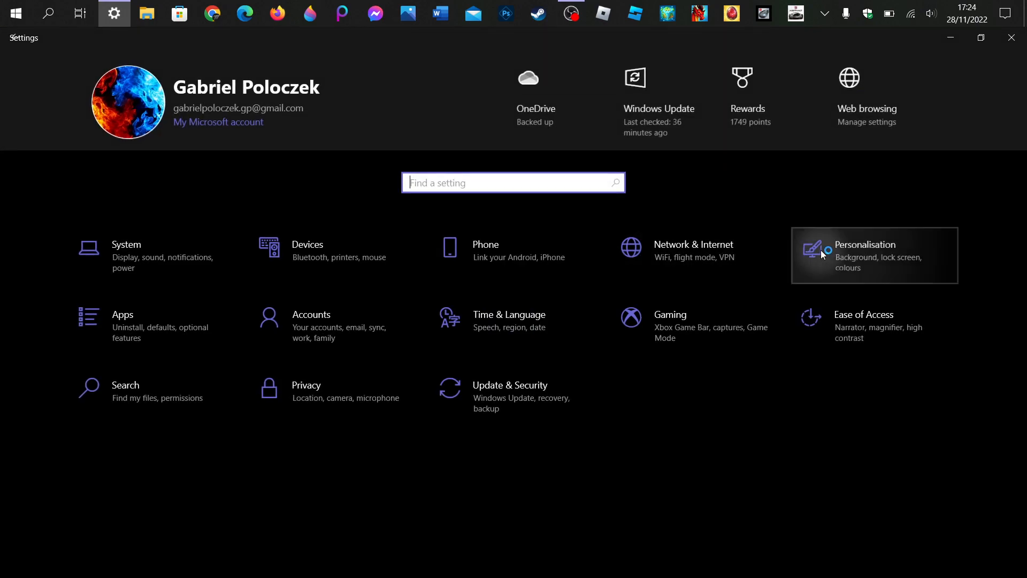
# Step: Switch the wallpaper to the blue Windows logo picture via Personalisation and refresh the desktop
pyautogui.click(866, 255)
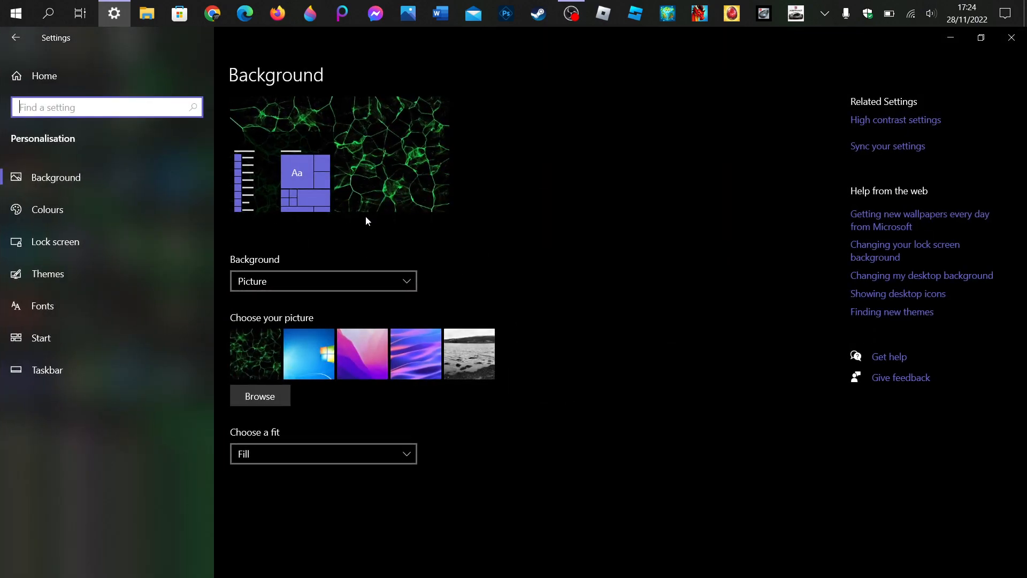
pyautogui.moveTo(277, 195)
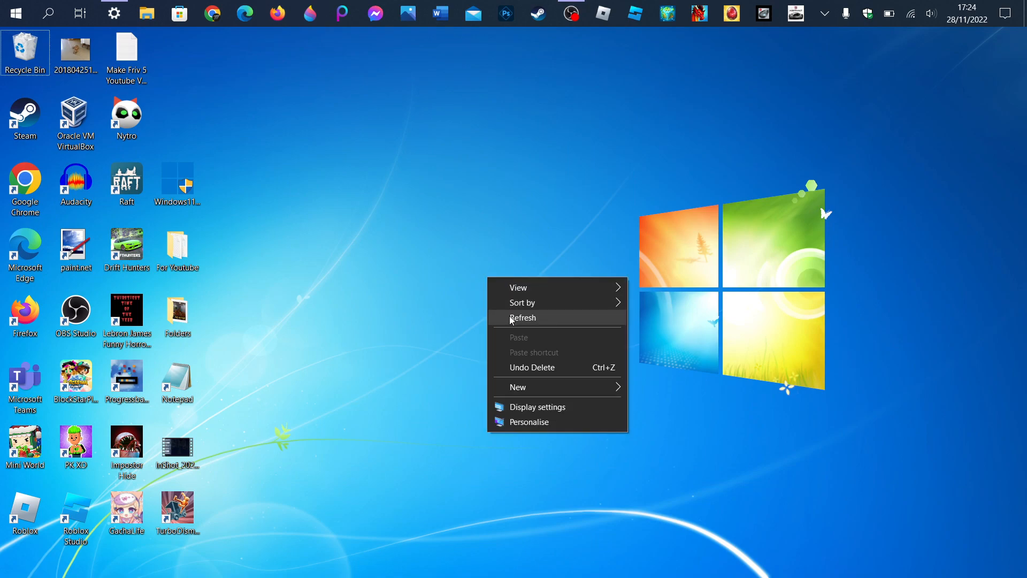
pyautogui.click(522, 318)
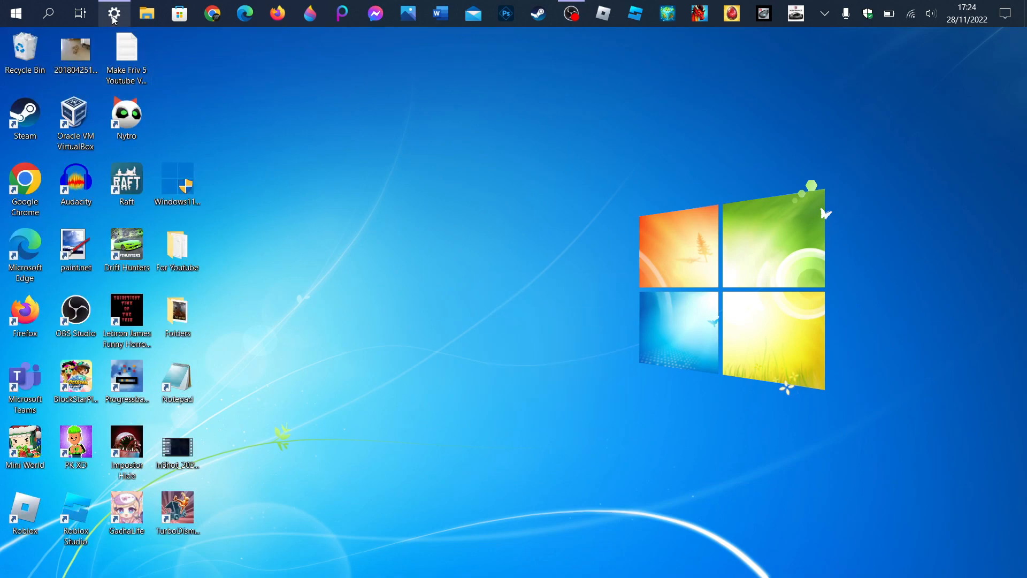
pyautogui.click(113, 14)
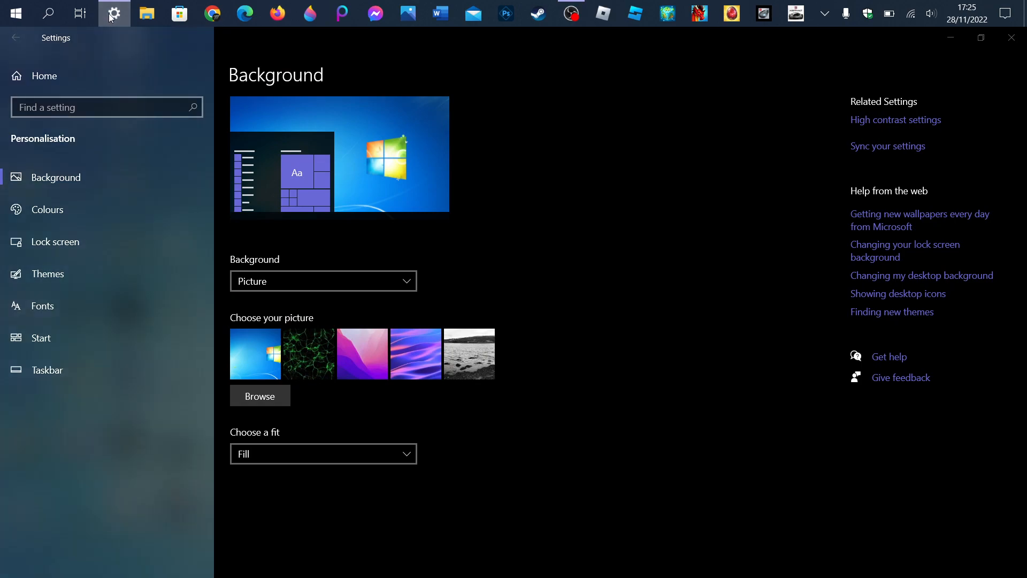
pyautogui.moveTo(85, 215)
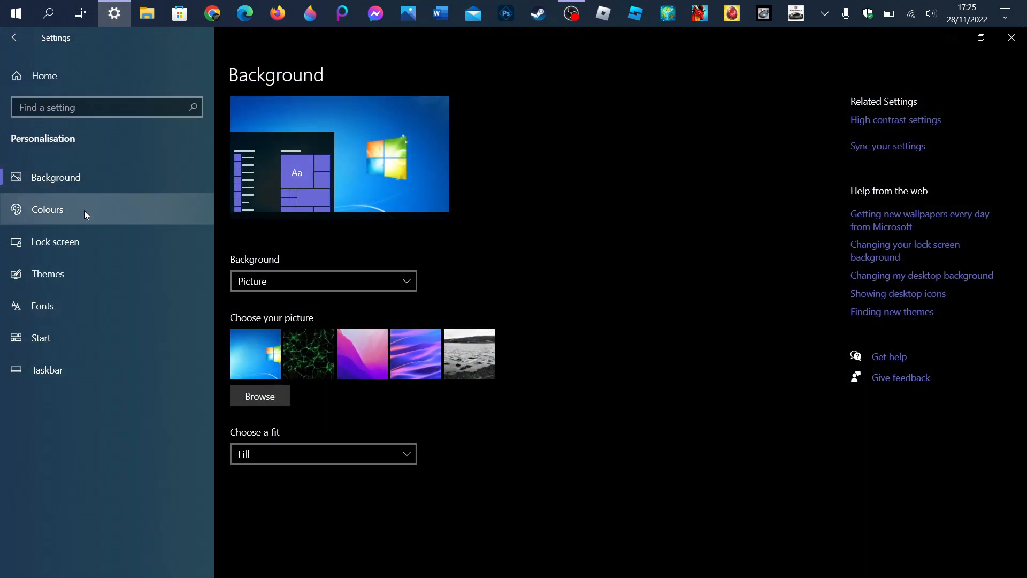
# Step: Review the Colours mode choices keeping Dark and the Lock screen page, then put Settings away
pyautogui.click(47, 210)
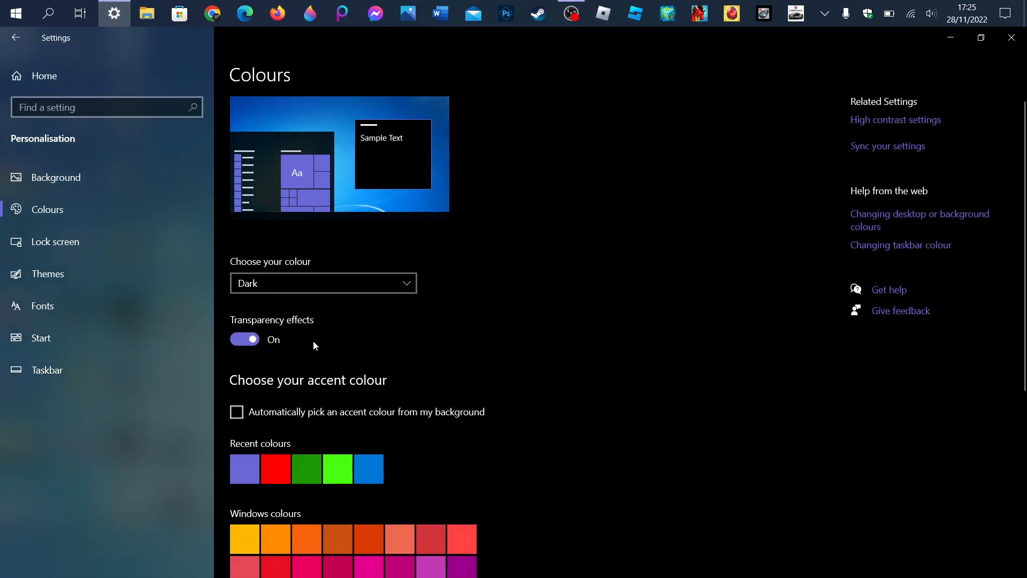
pyautogui.click(323, 282)
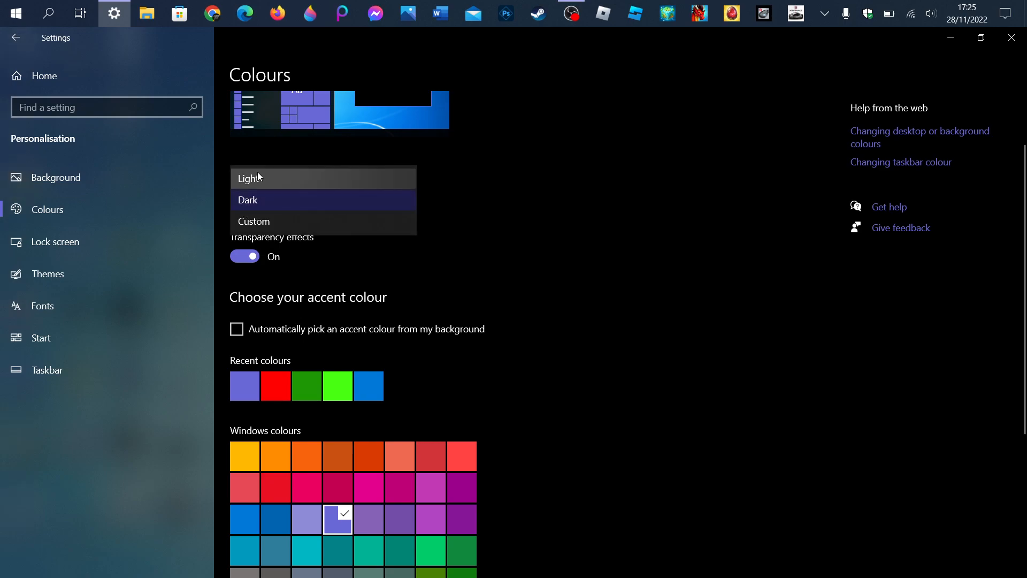
pyautogui.click(248, 200)
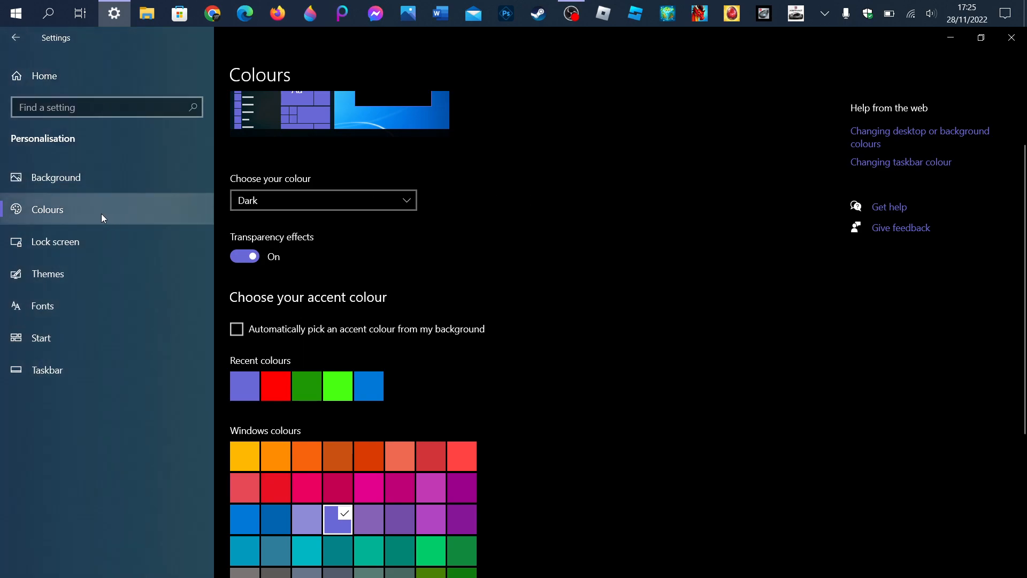
pyautogui.click(56, 242)
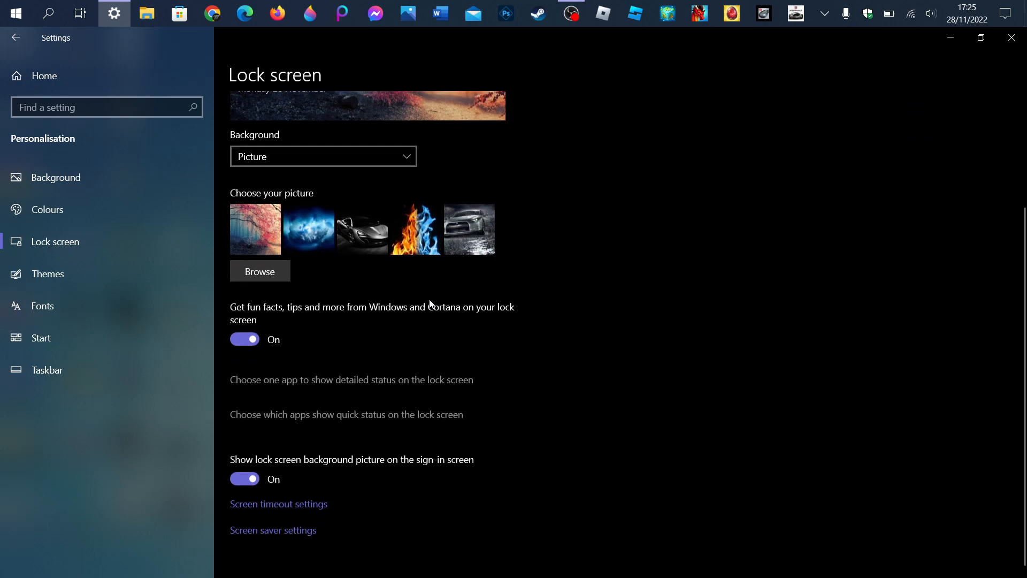
pyautogui.click(47, 274)
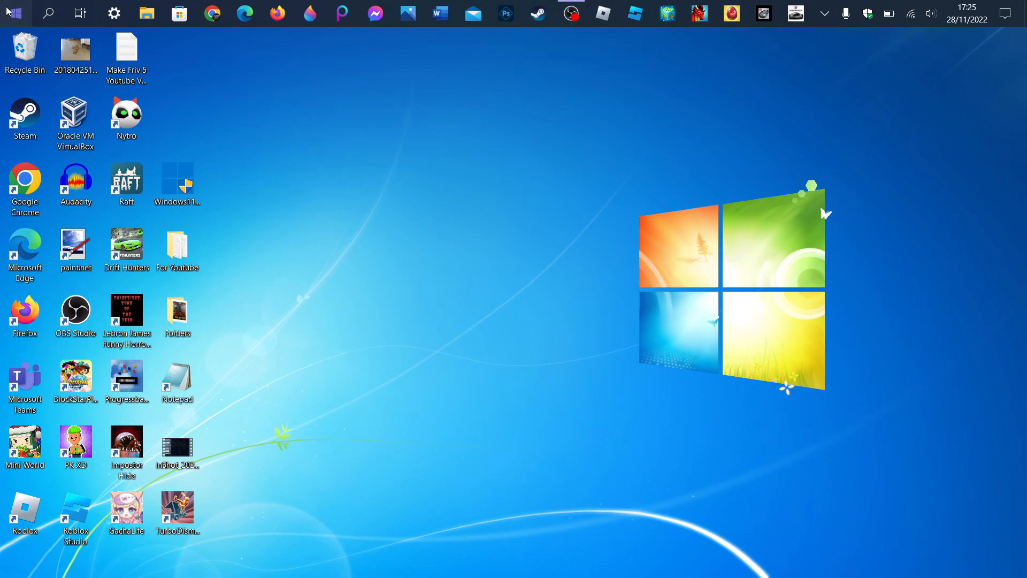
# Step: Collapse the Start menu's Games folder, browse All apps by letter, and return to pinned tiles
pyautogui.click(15, 13)
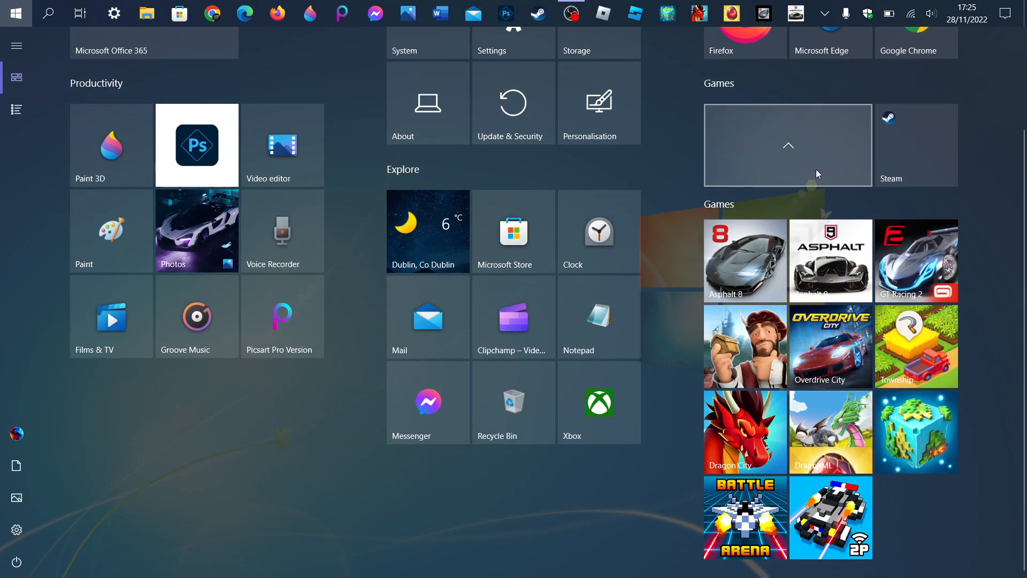
pyautogui.click(788, 145)
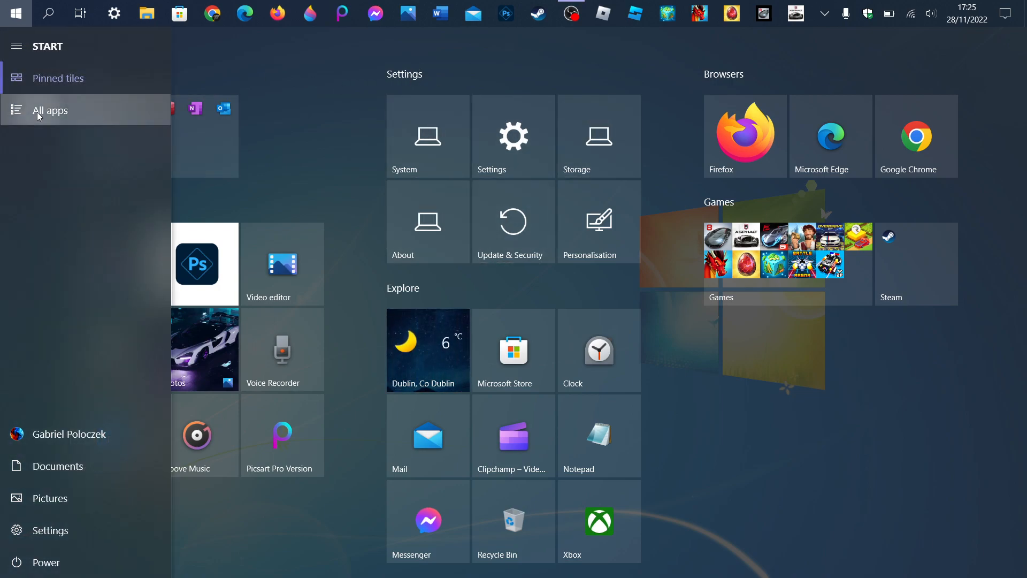
pyautogui.click(50, 110)
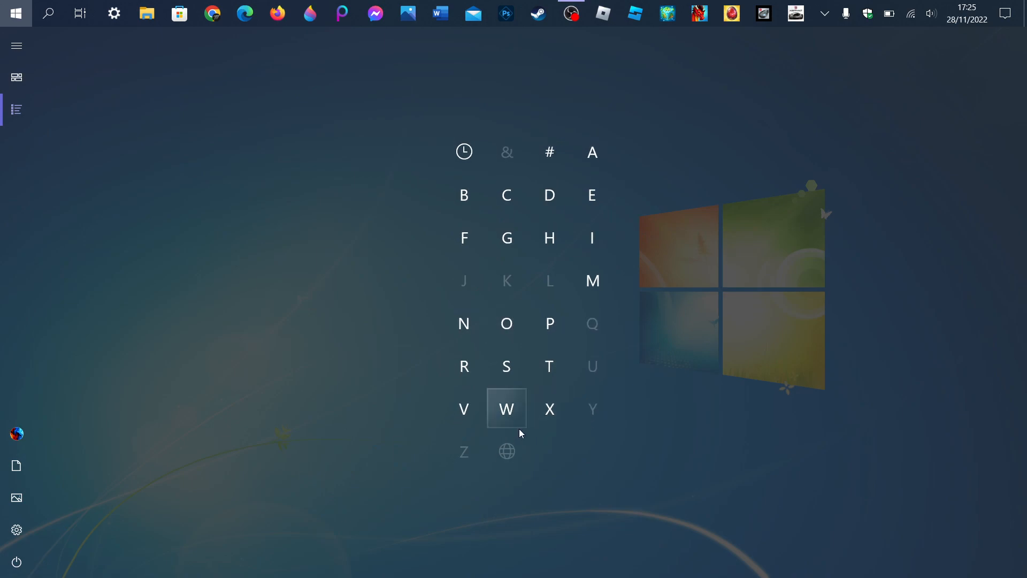
pyautogui.click(507, 409)
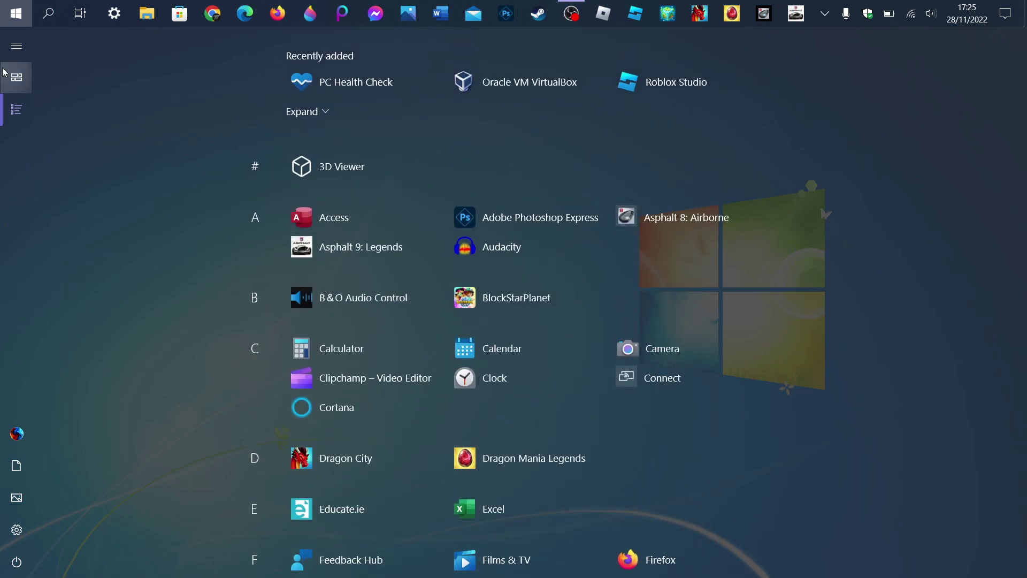
pyautogui.click(16, 77)
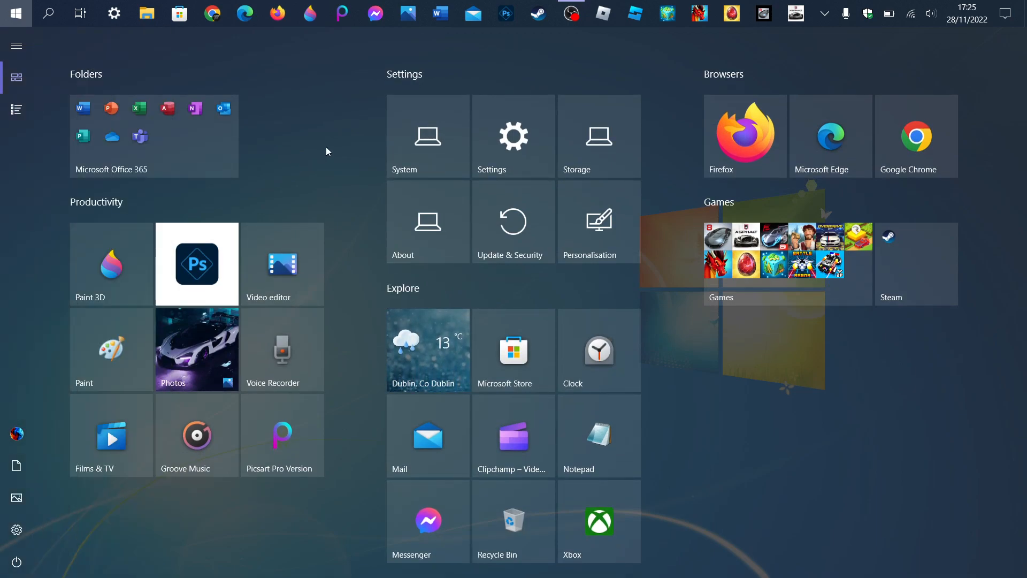
# Step: Show drive C's full storage breakdown by category, with Apps & features at 71.1 GB
pyautogui.click(599, 136)
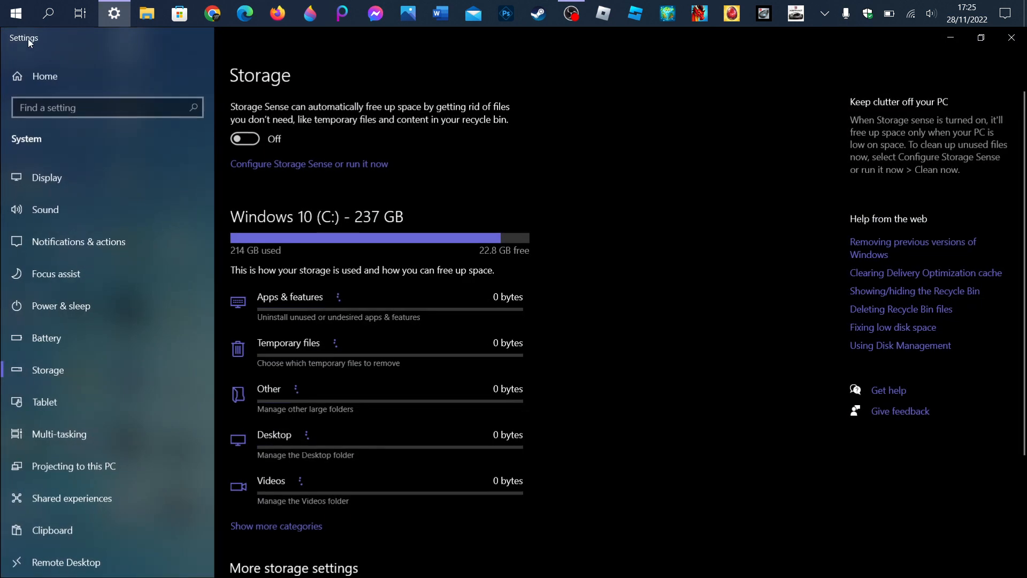
pyautogui.scroll(-3)
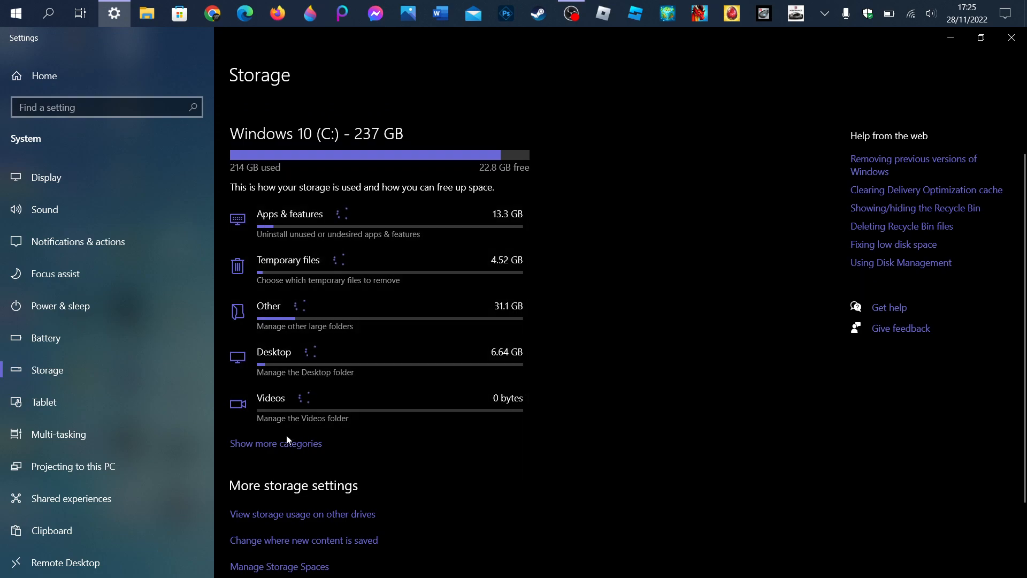
pyautogui.click(275, 443)
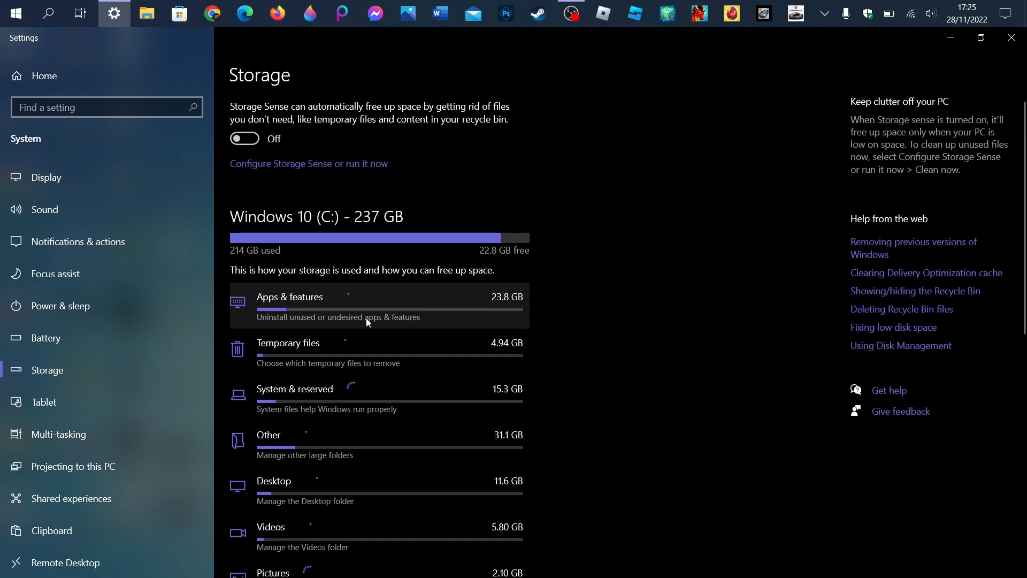
pyautogui.scroll(-3)
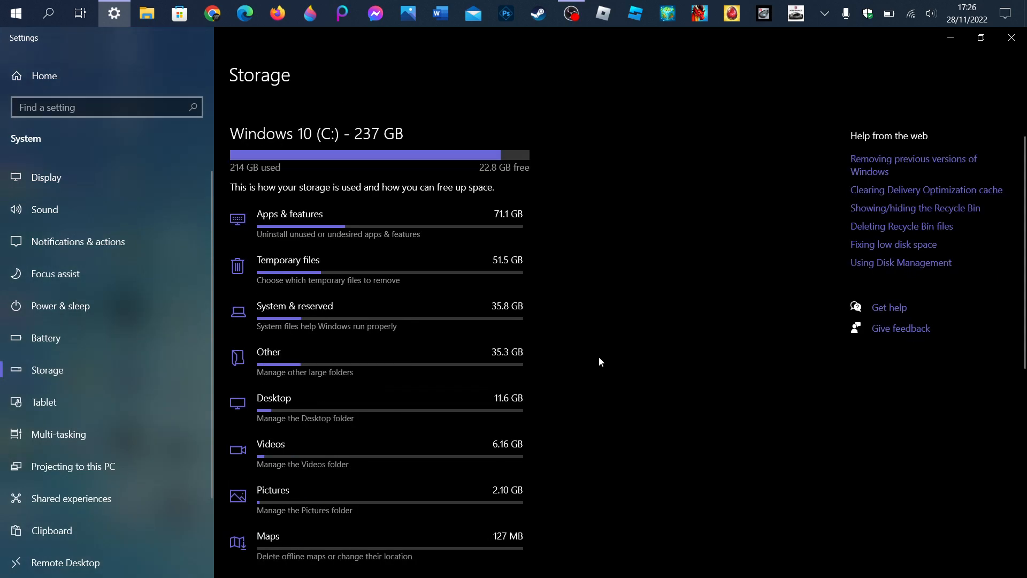
pyautogui.scroll(-3)
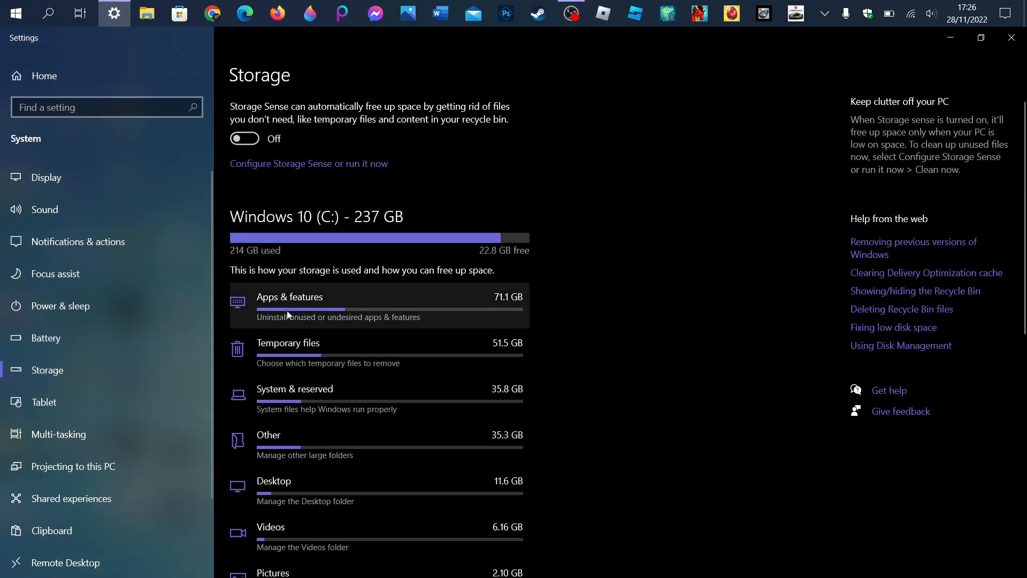
pyautogui.moveTo(522, 357)
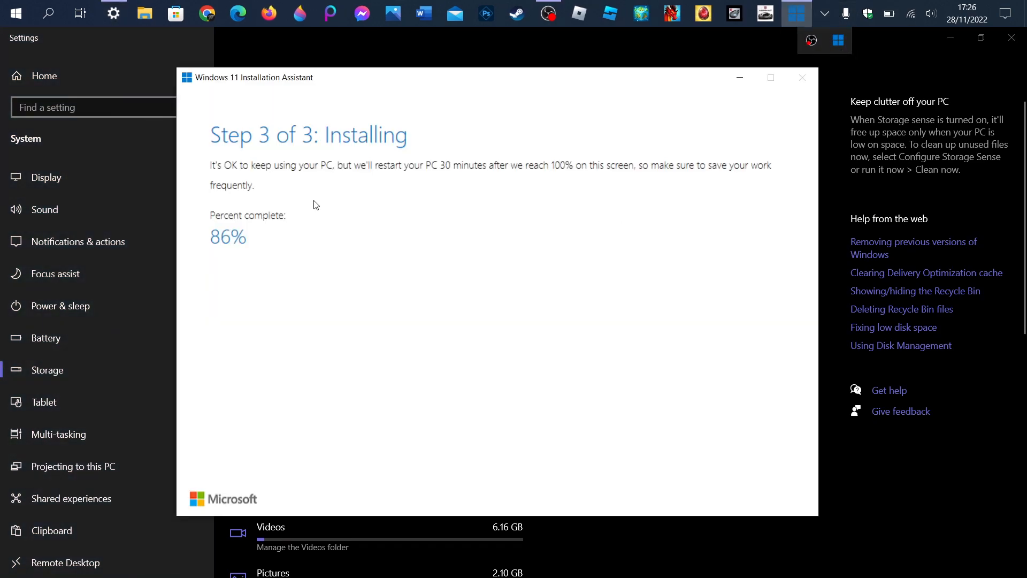
# Step: Show the desktop, glance at the Windows 11 installer shortcut's options, then bring up OBS Studio
pyautogui.click(803, 77)
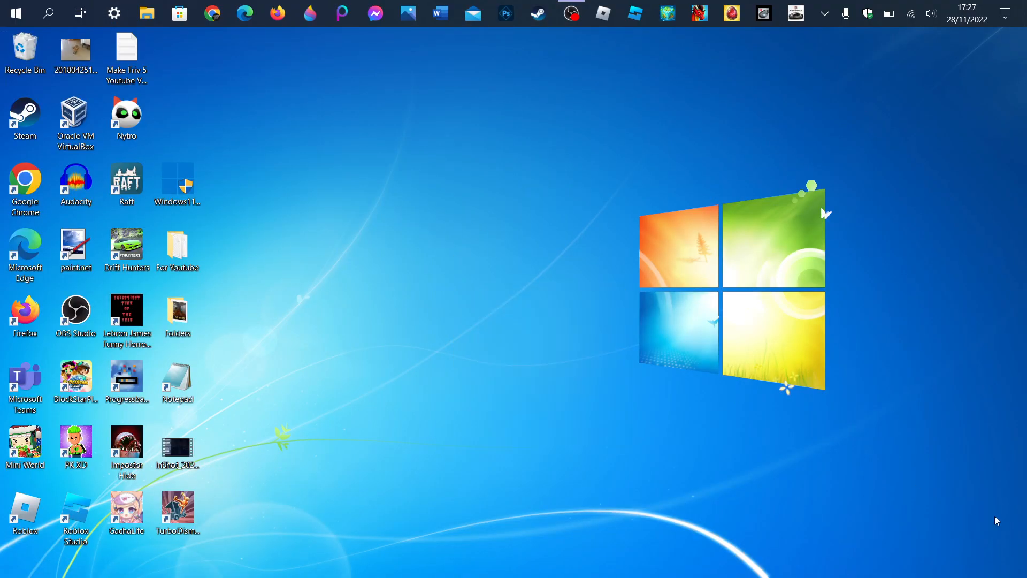
pyautogui.rightClick(177, 182)
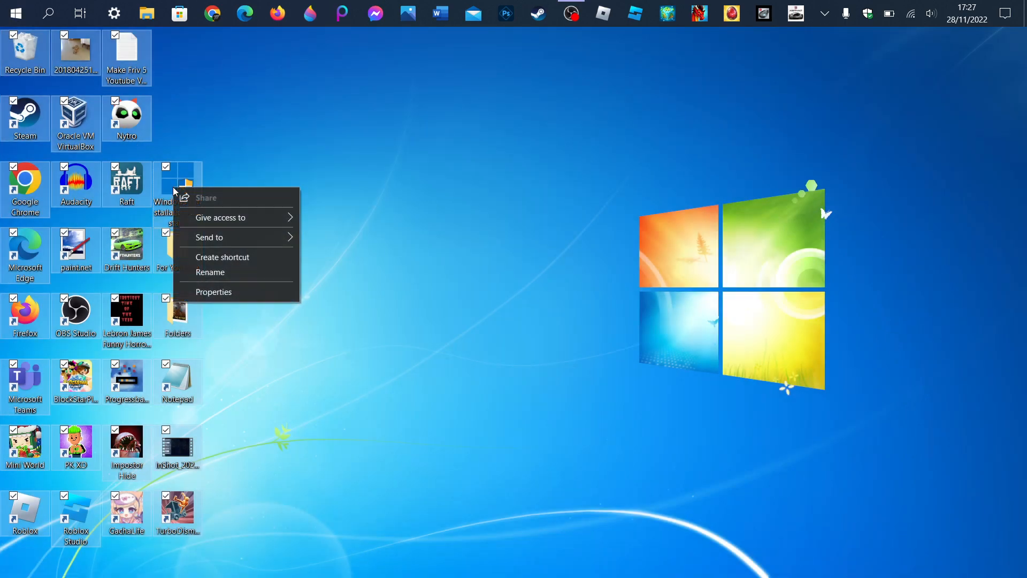
pyautogui.click(343, 172)
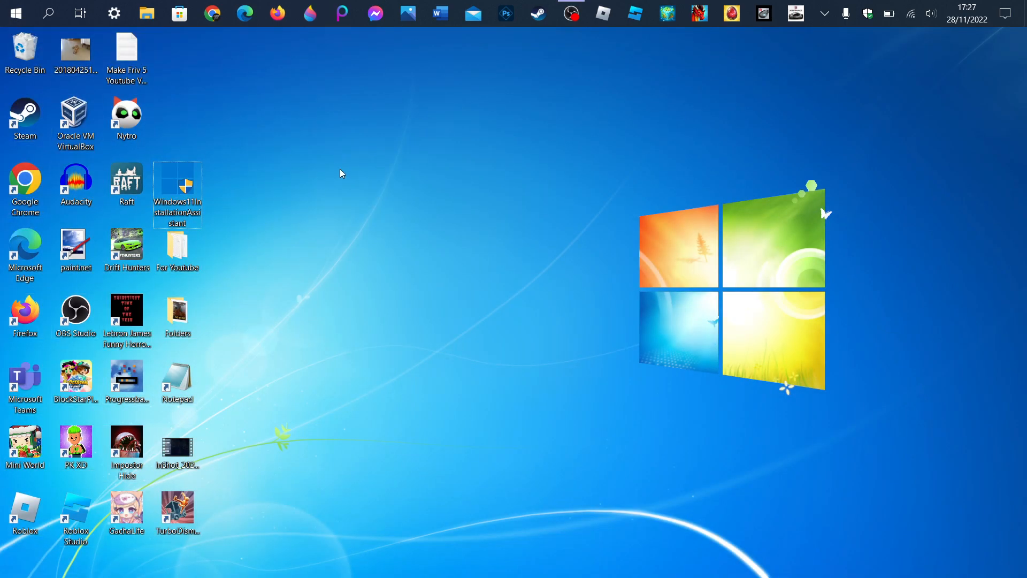
pyautogui.moveTo(601, 253)
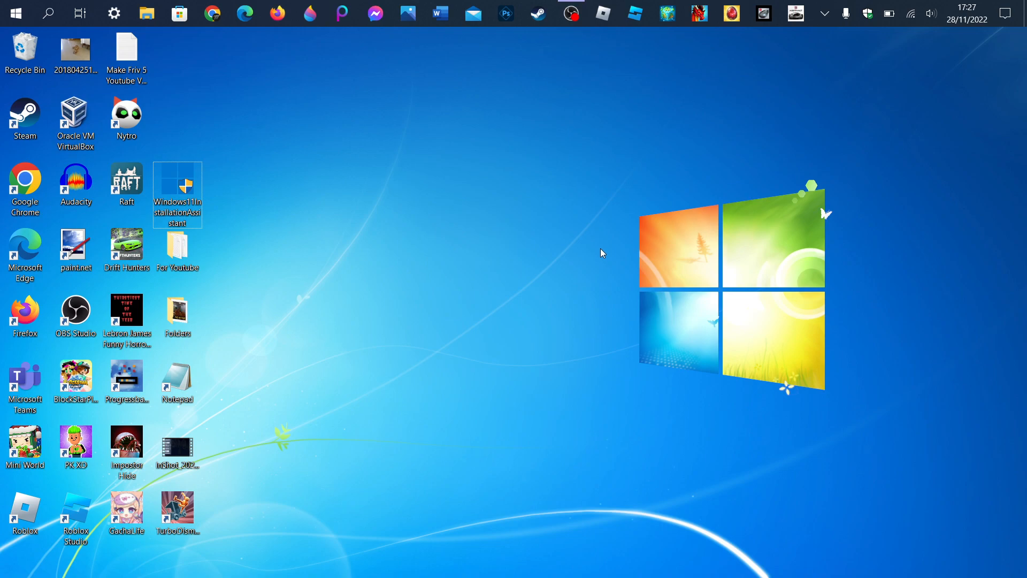
pyautogui.moveTo(985, 356)
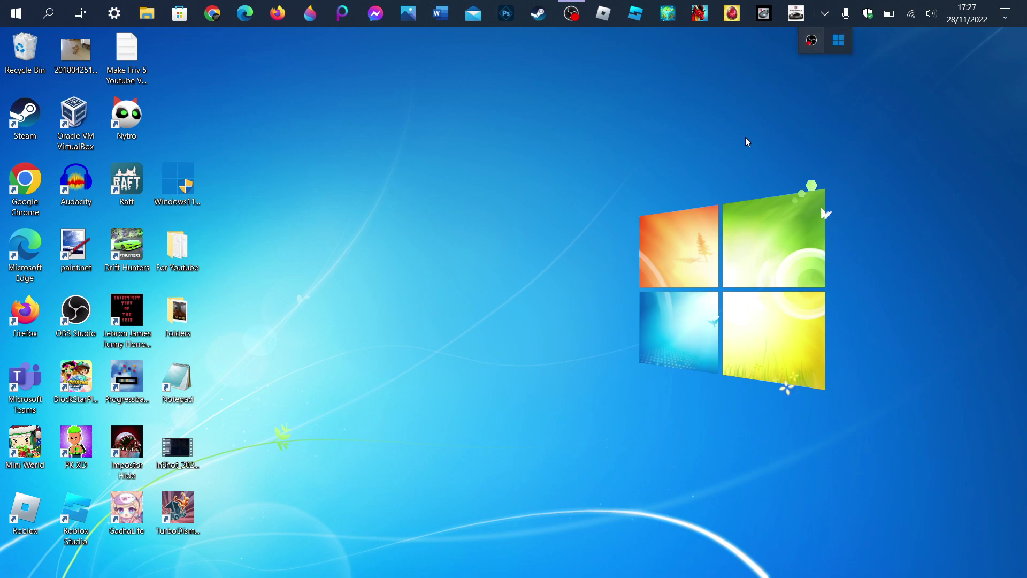
pyautogui.click(571, 12)
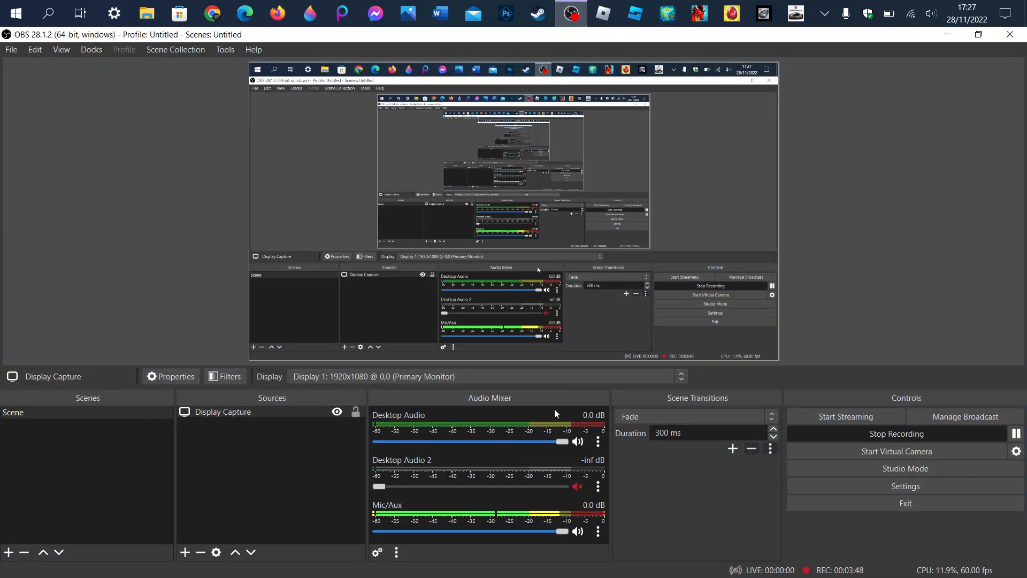